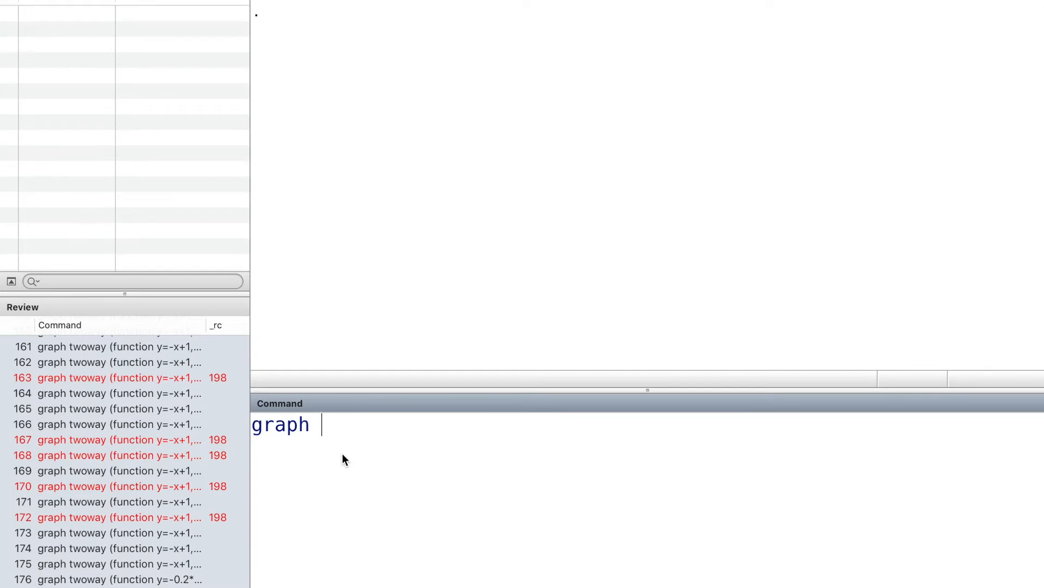
# Enter the command graph twoway (function y=x) to plot the straight line y = x
pyautogui.write('twoway')
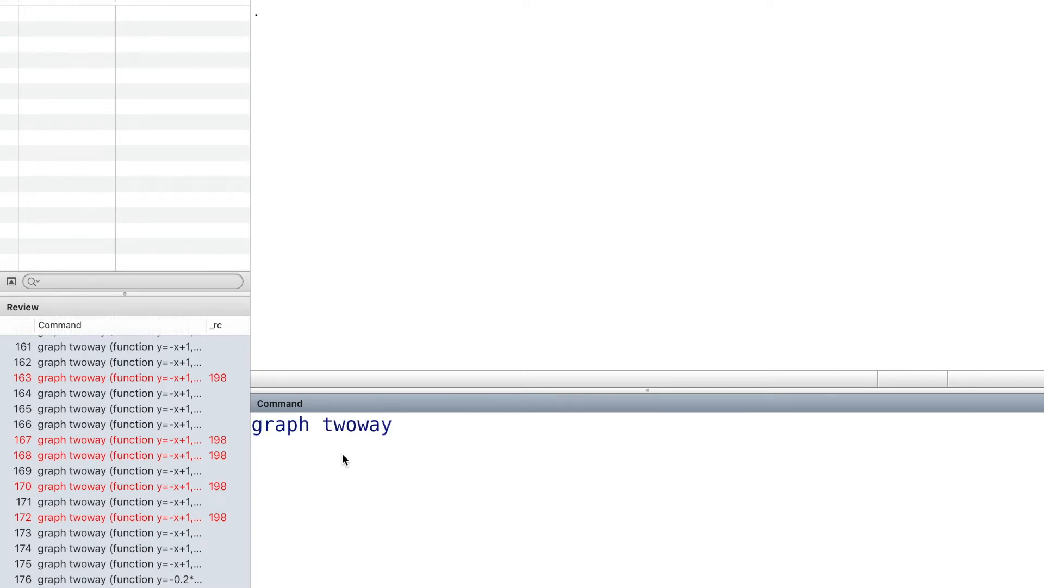
pyautogui.write('()')
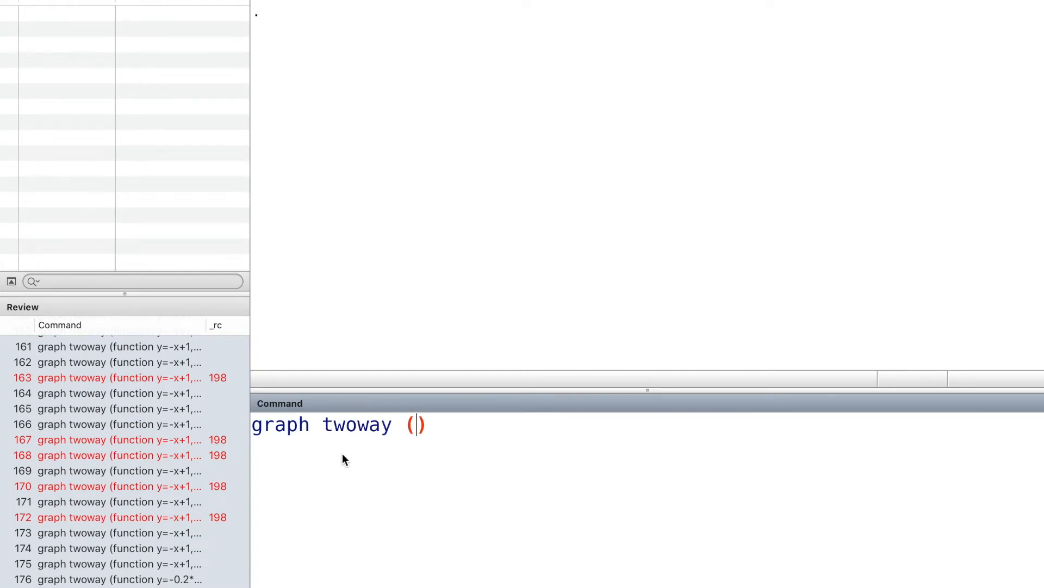
pyautogui.write('function')
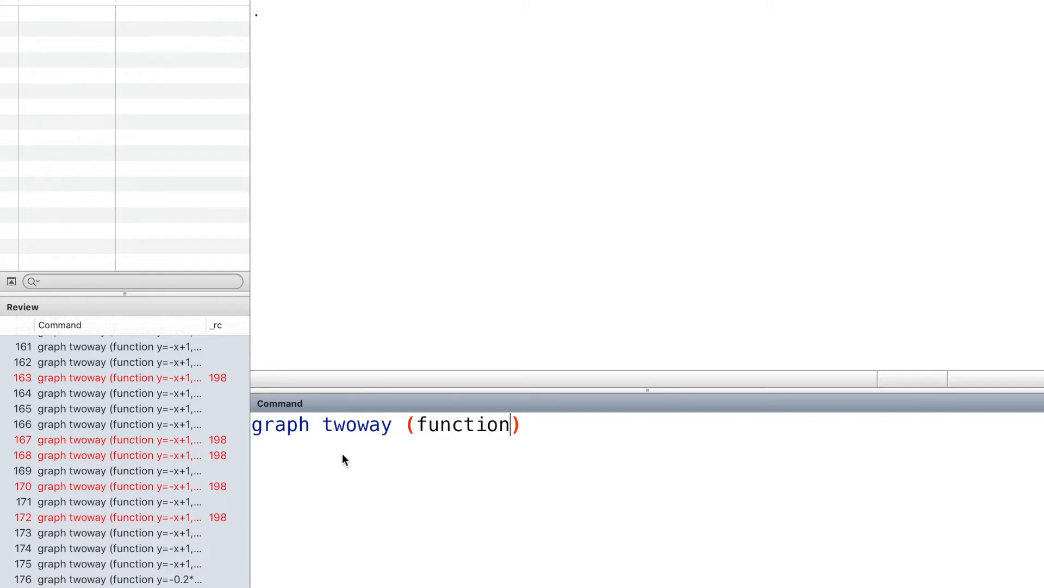
pyautogui.write('y')
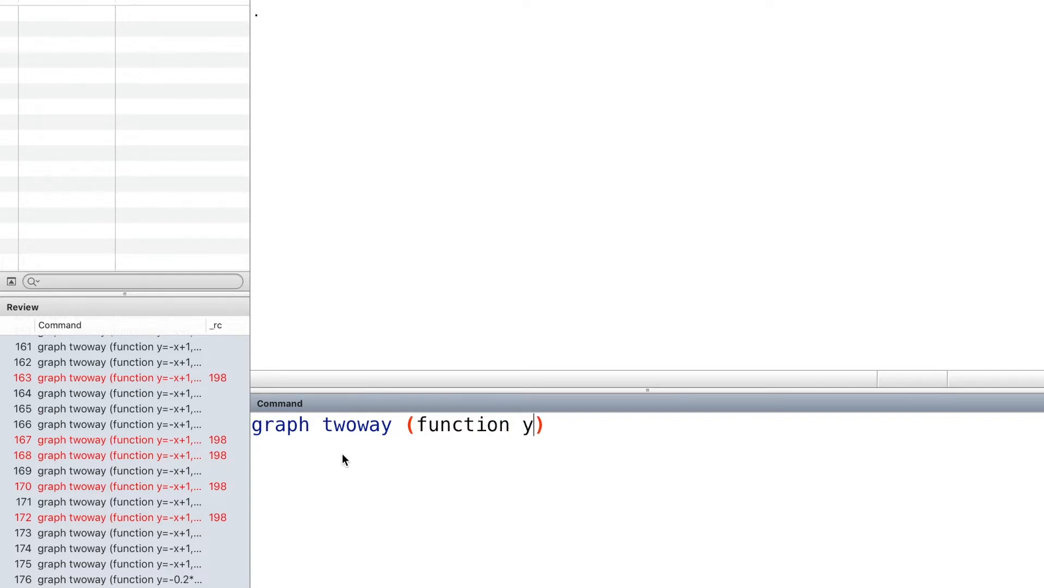
pyautogui.write('=x')
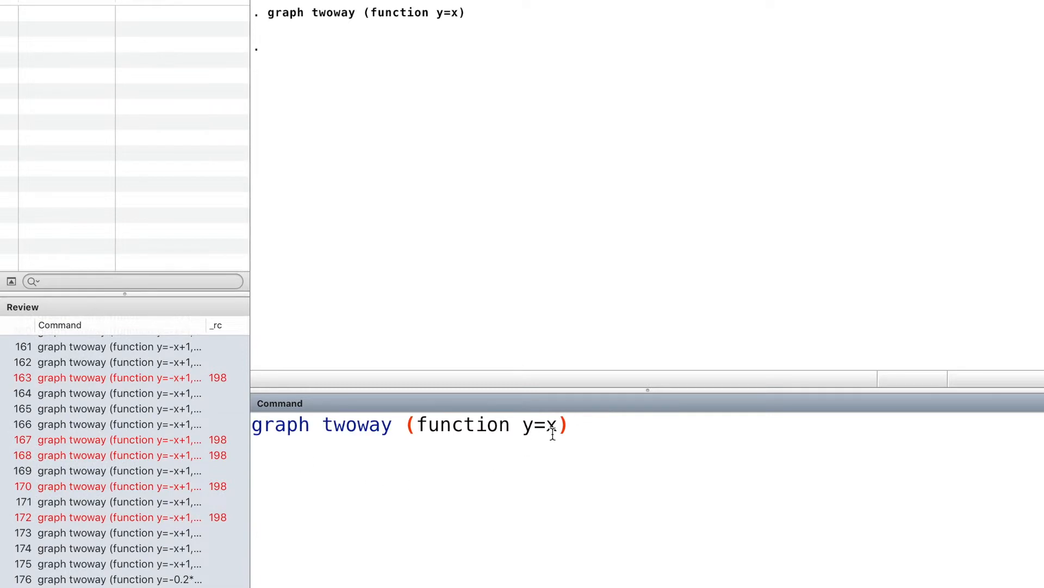
# Change the function to the budget line y=-0.8*x+1.8 with range(0 1)
pyautogui.press('Backspace')
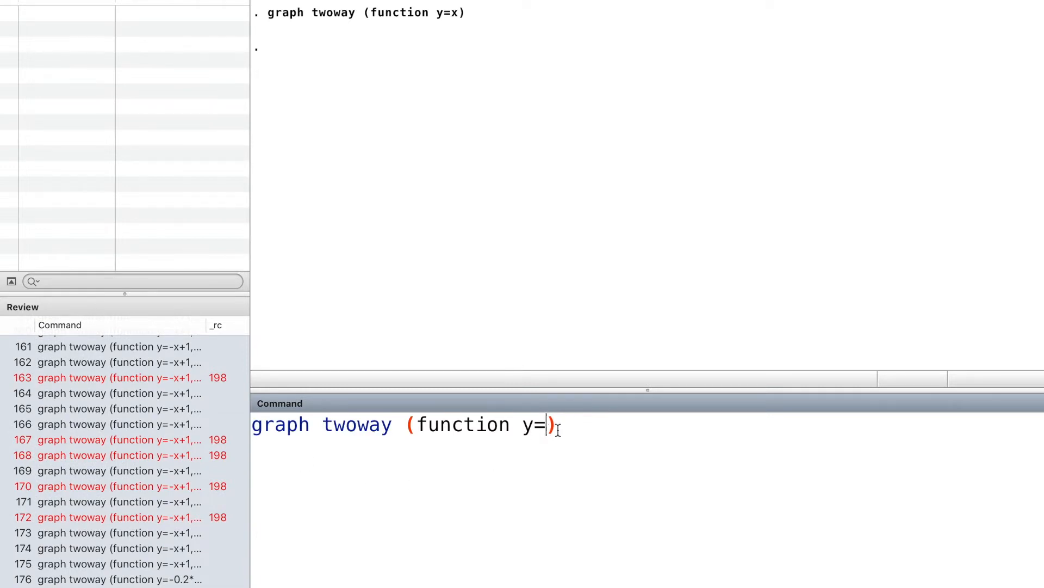
pyautogui.write('-0.')
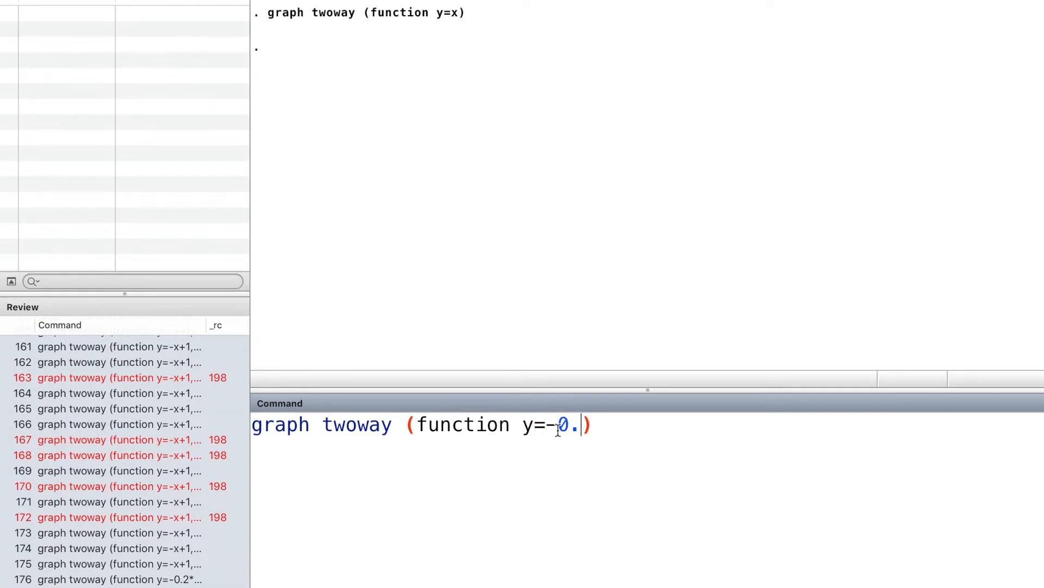
pyautogui.write('8')
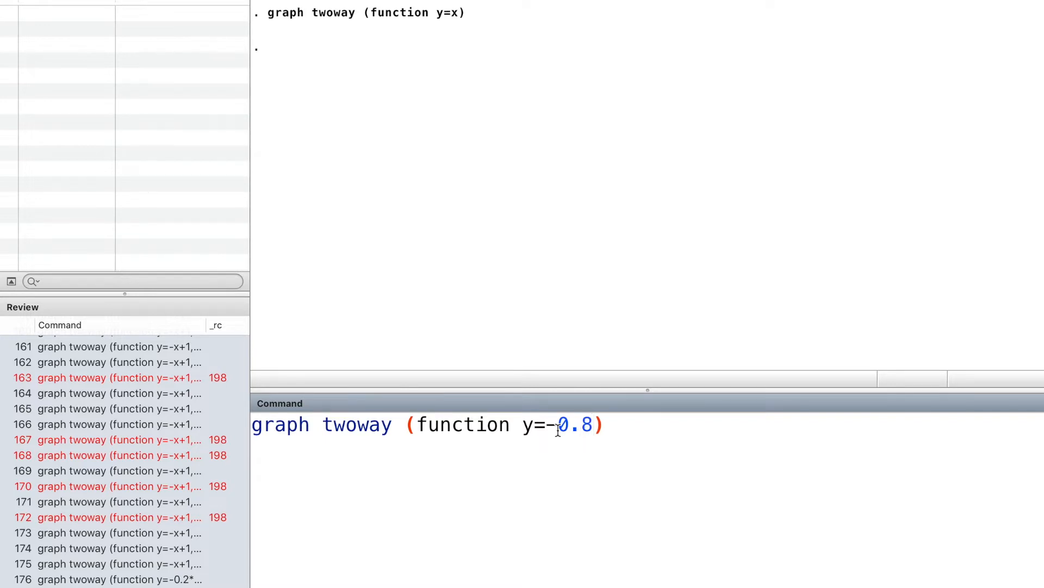
pyautogui.write('*x')
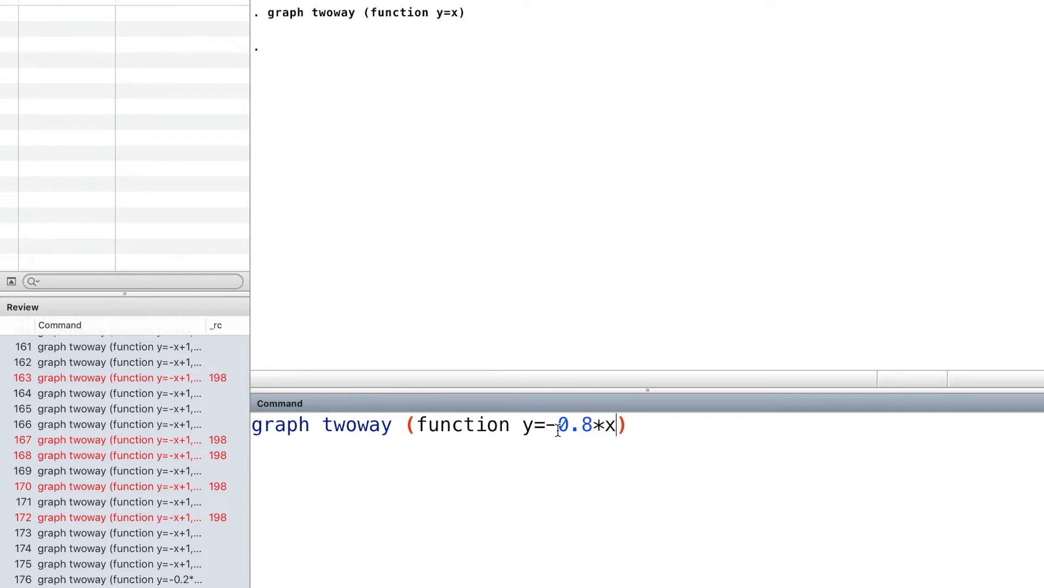
pyautogui.write('+1')
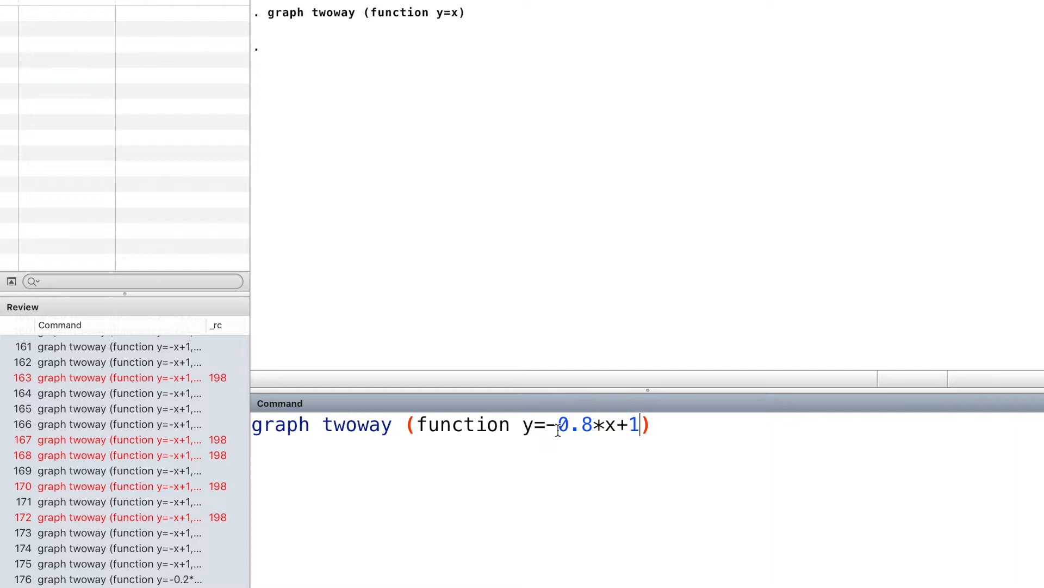
pyautogui.write('.8')
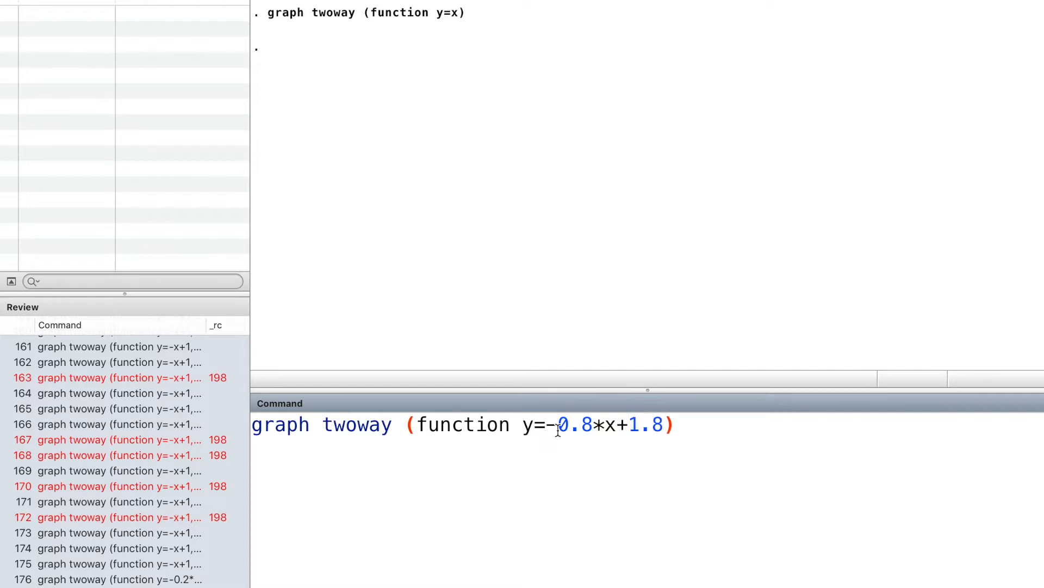
pyautogui.write(',')
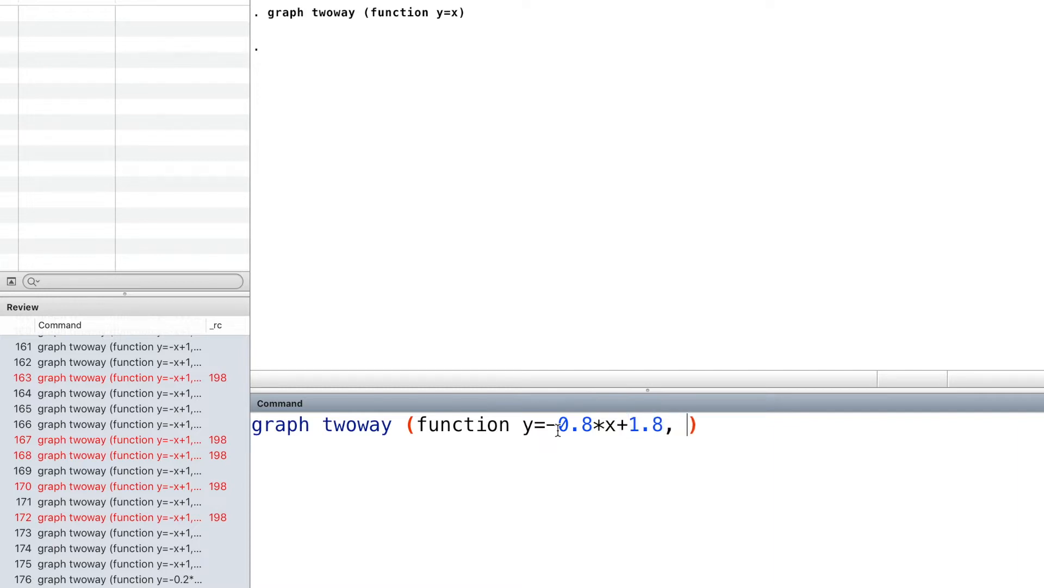
pyautogui.write('range')
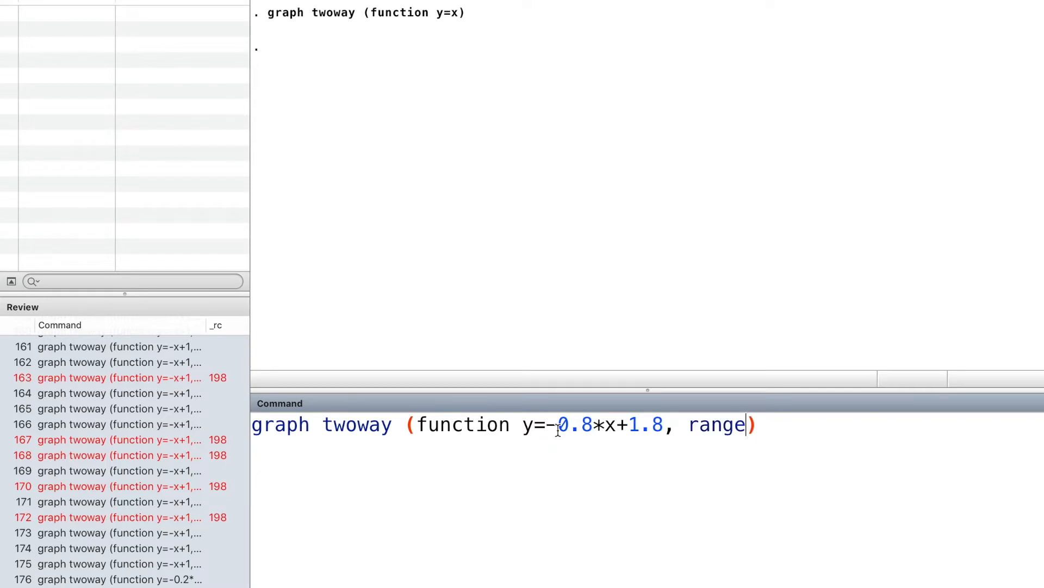
pyautogui.write('(0')
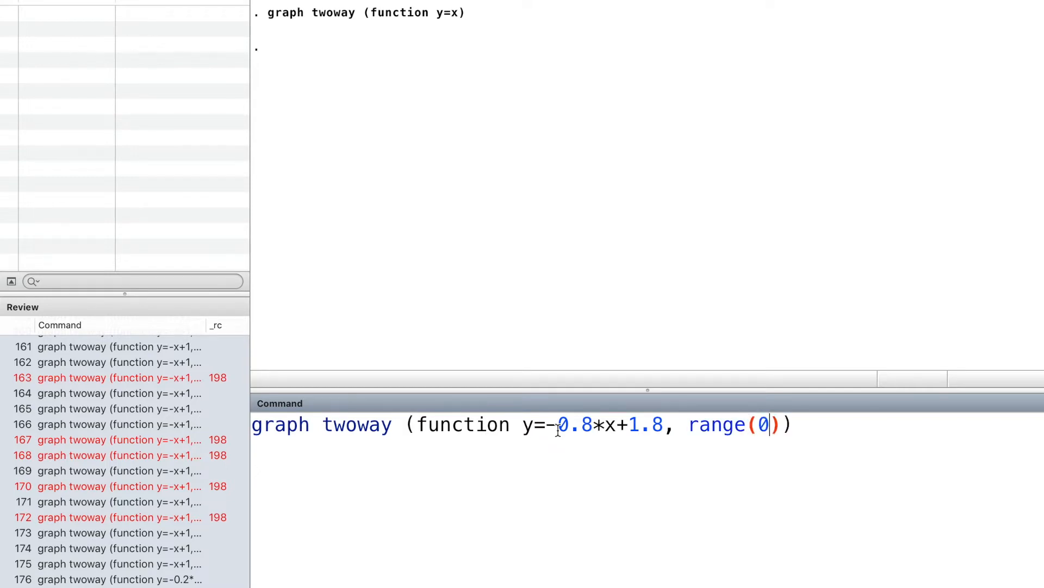
pyautogui.write('1')
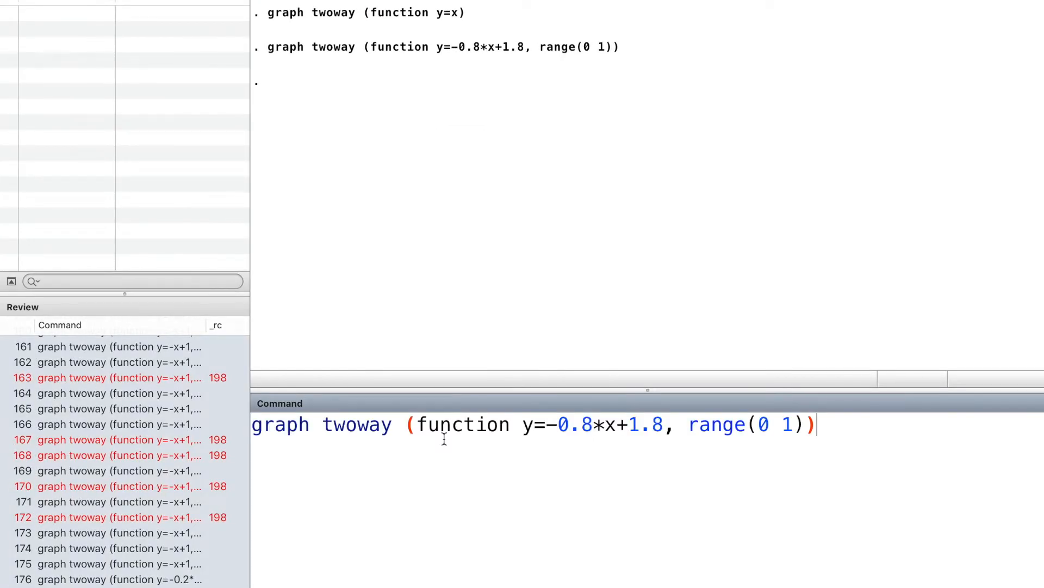
# Add xlabel(0(0.2)1.1) so the x-axis ticks run from 0 to 1.1 in steps of 0.2
pyautogui.write(',')
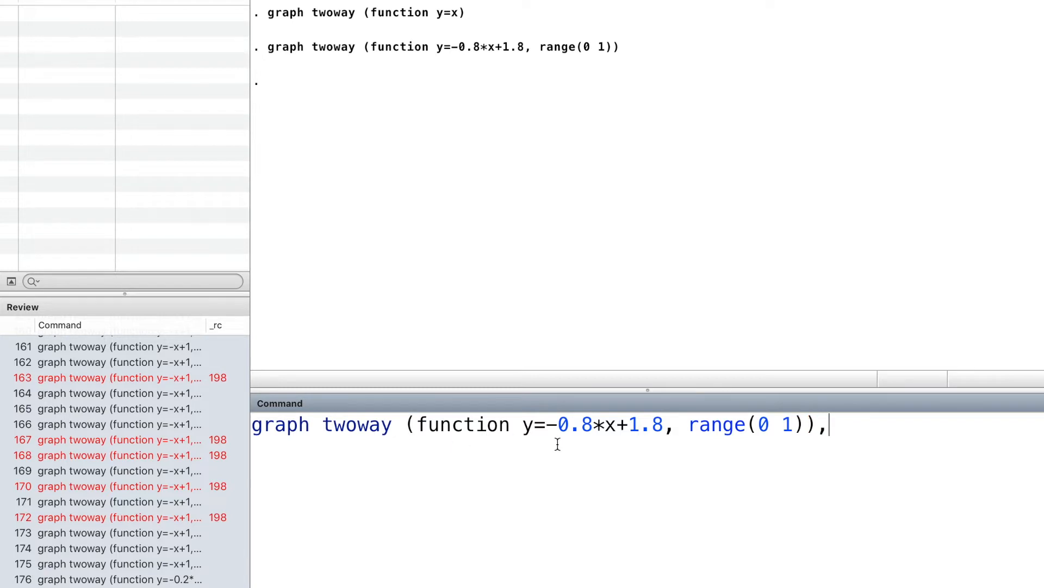
pyautogui.write('xl')
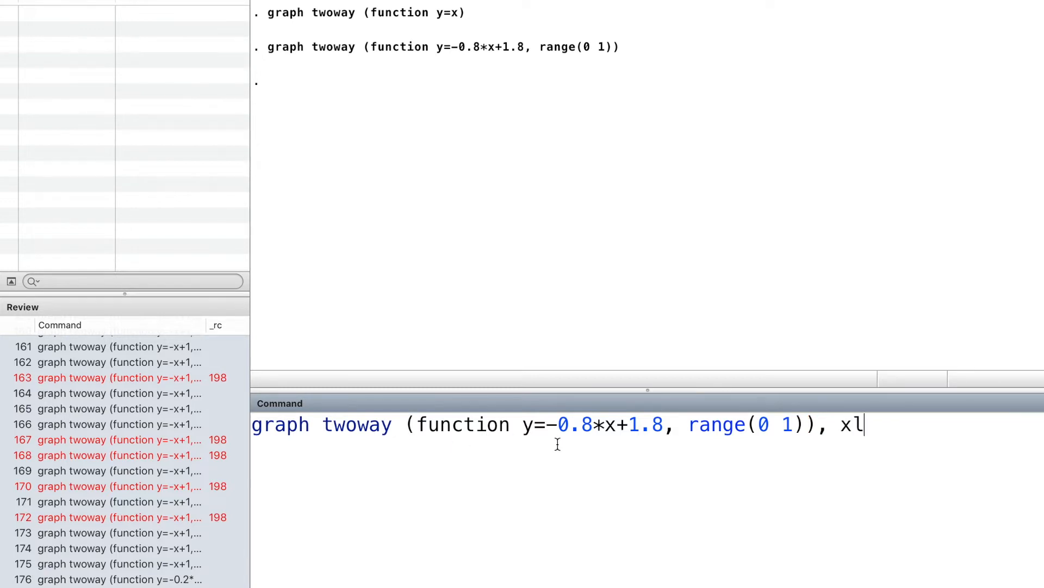
pyautogui.write('abel()')
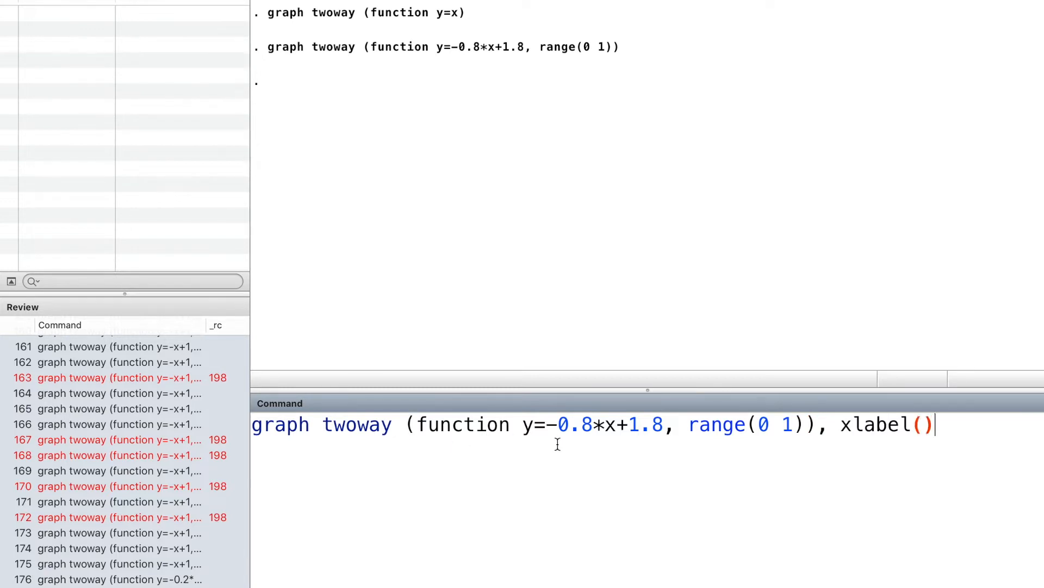
pyautogui.write('0')
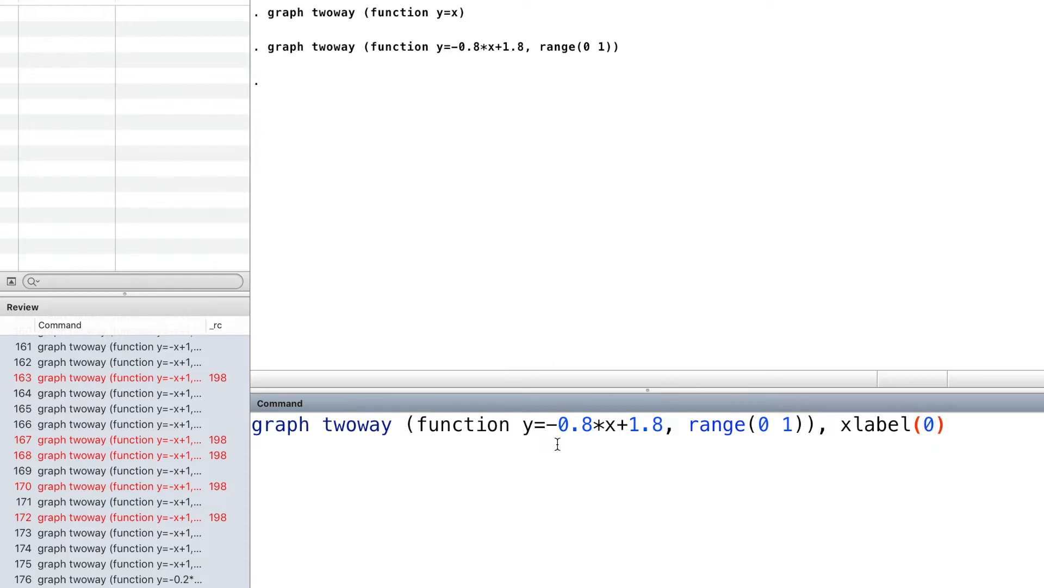
pyautogui.write('()')
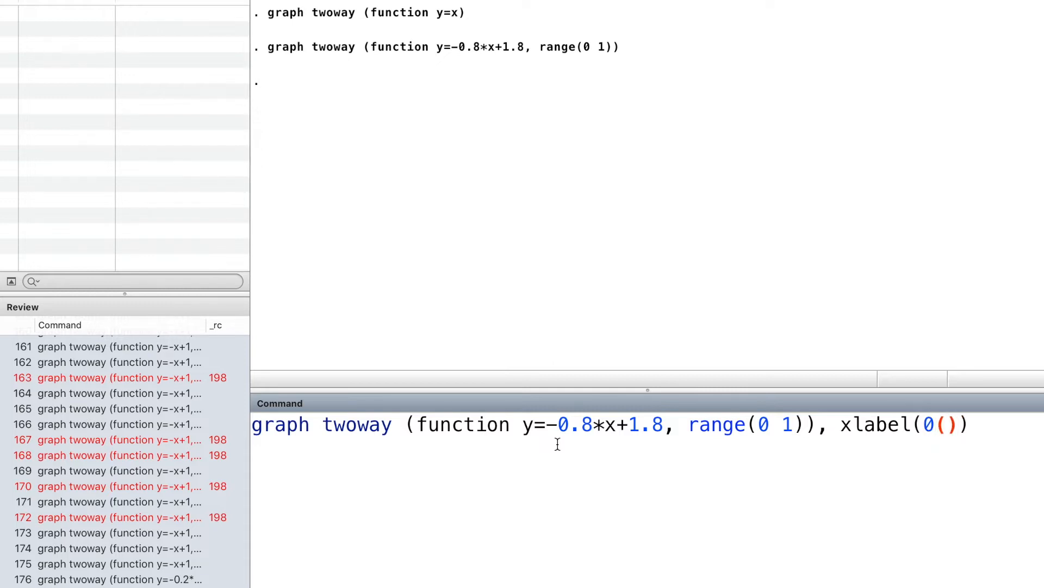
pyautogui.write('0.2)')
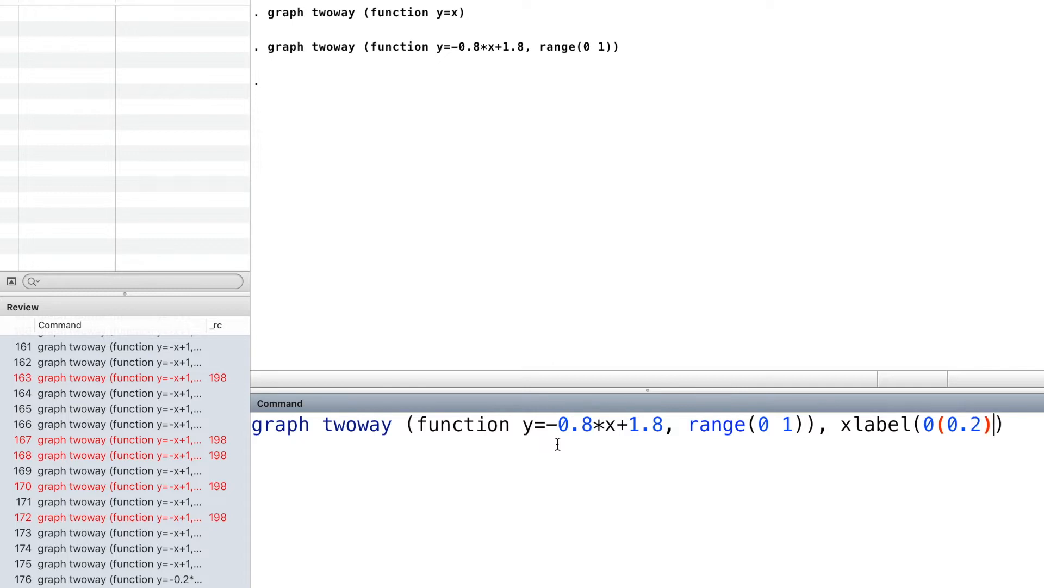
pyautogui.write('1.1')
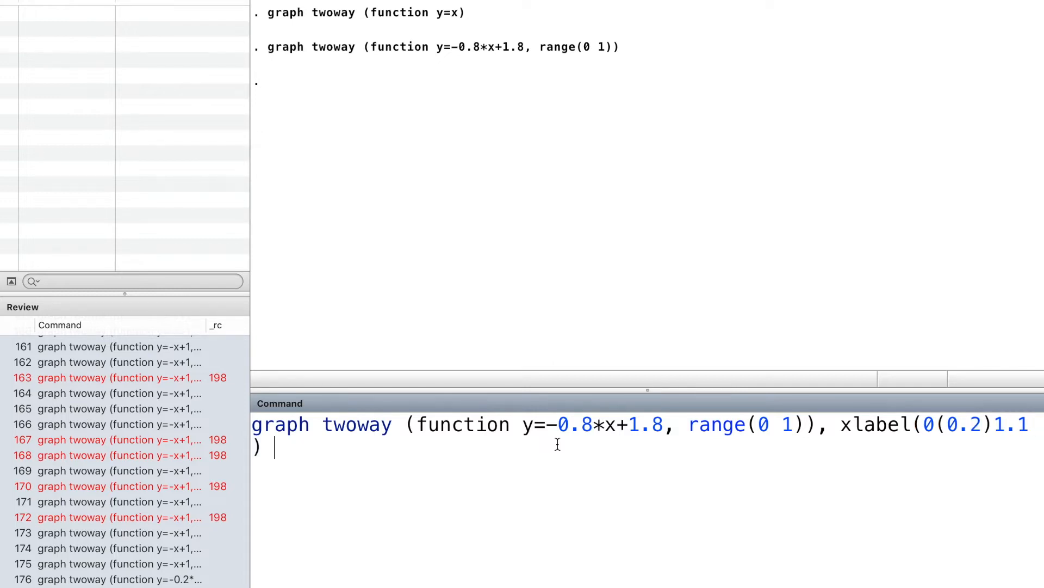
# Add ylabel(0(1)3) for y-axis ticks 0 to 3 and rerun the graph
pyautogui.write('yl')
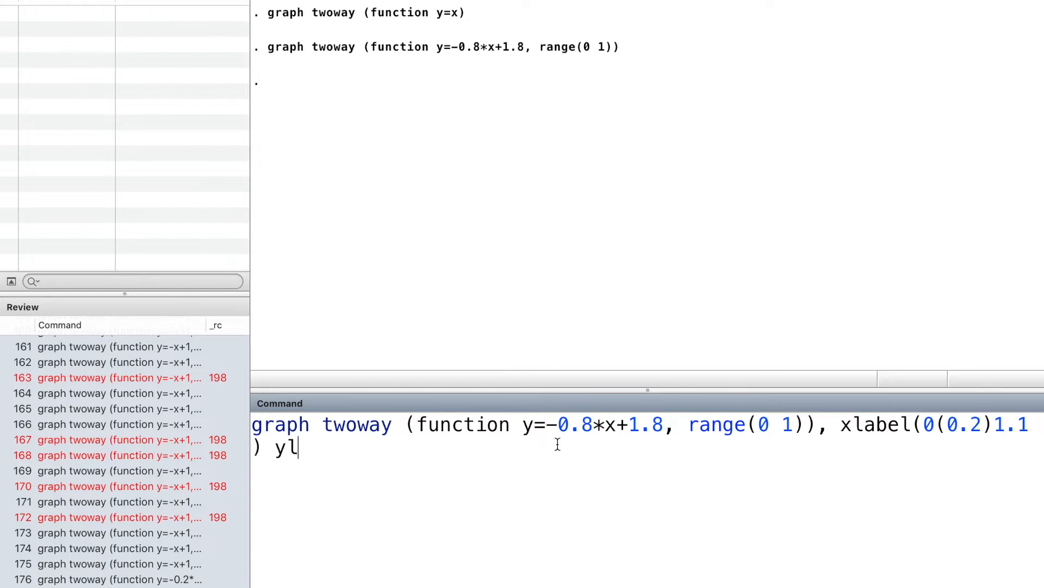
pyautogui.write('abel(')
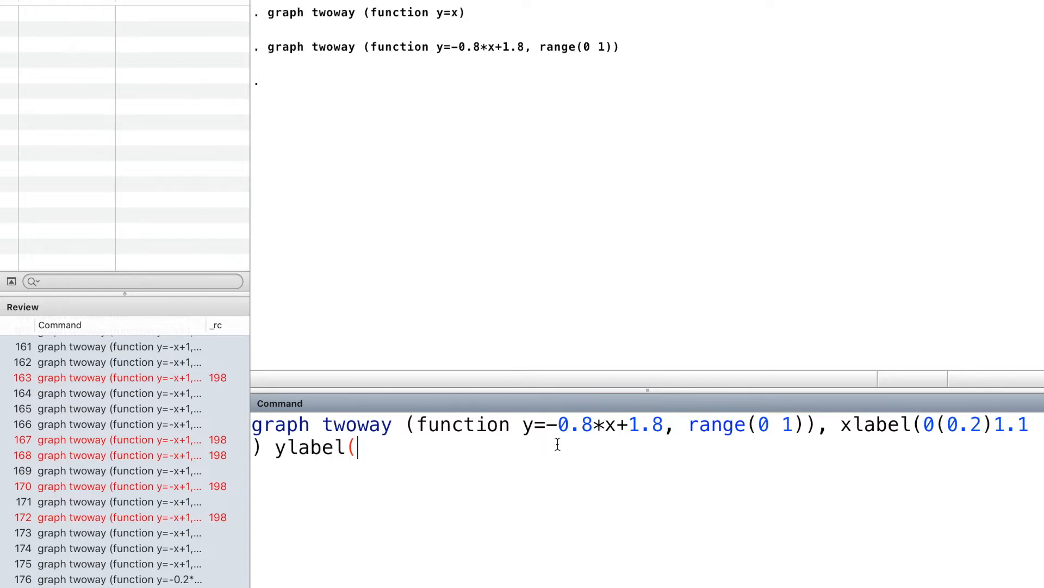
pyautogui.write(')')
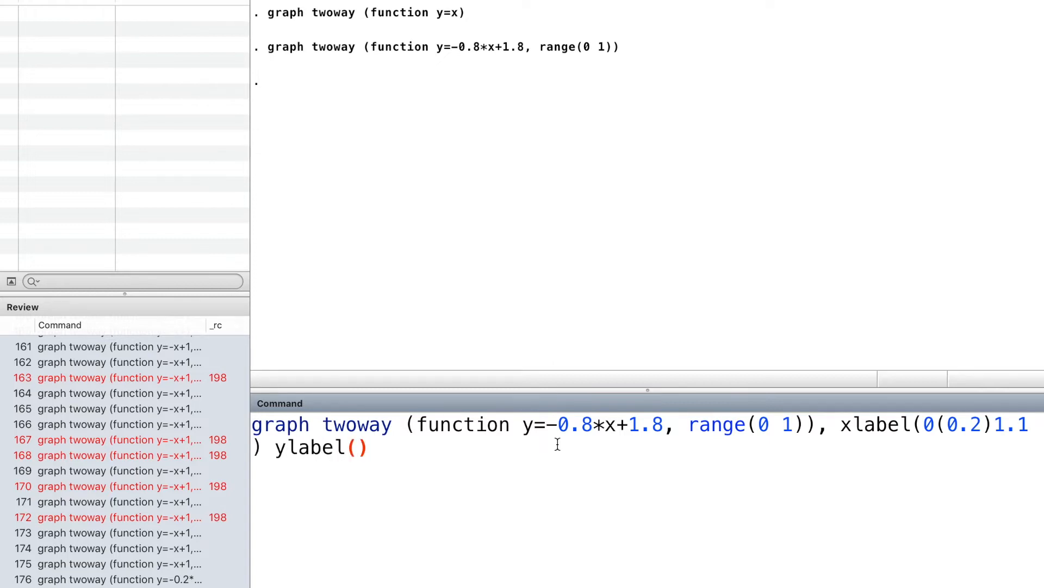
pyautogui.write('0(1')
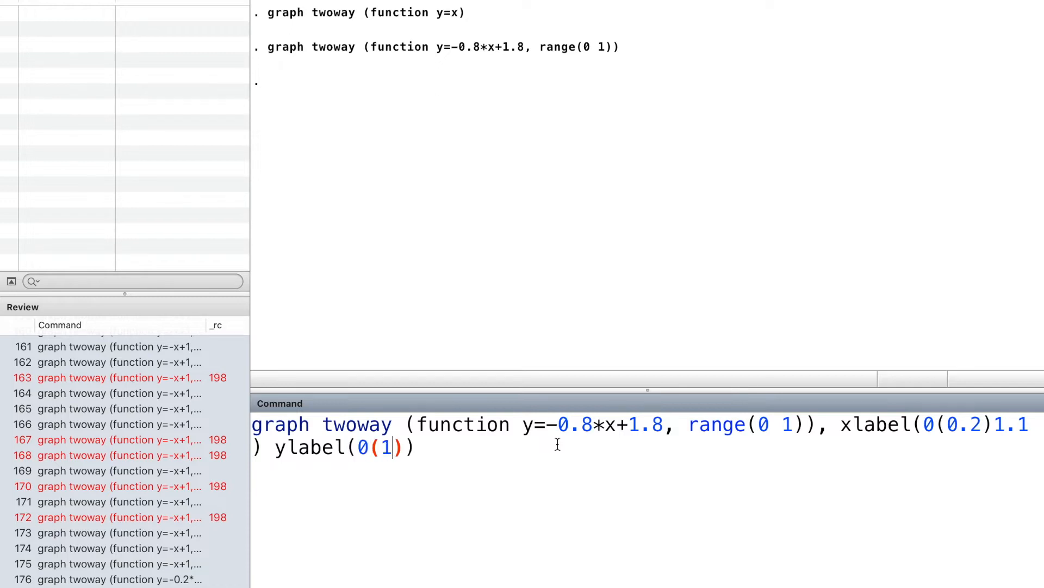
pyautogui.write(')3')
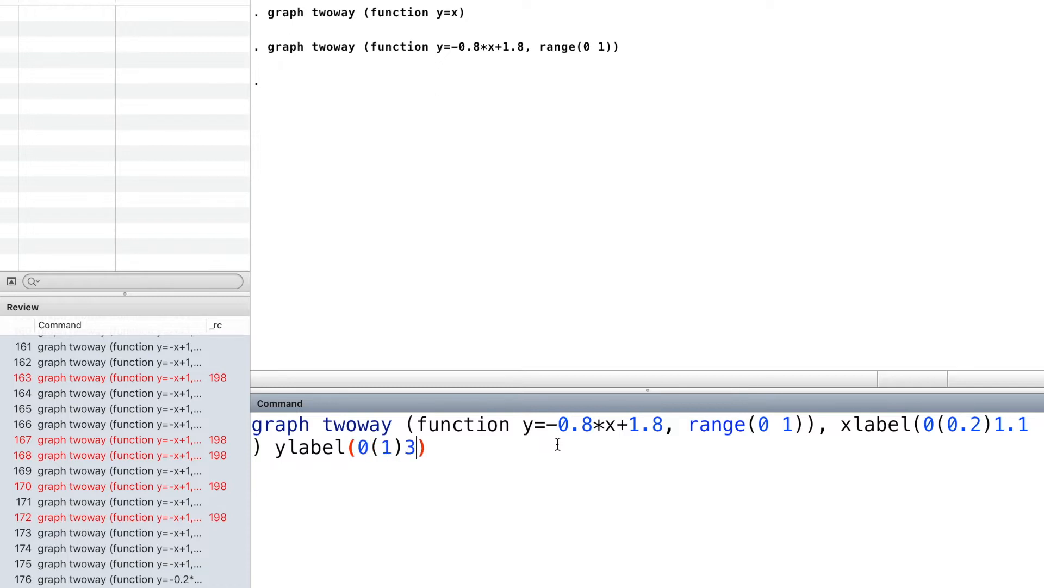
pyautogui.press('Return')
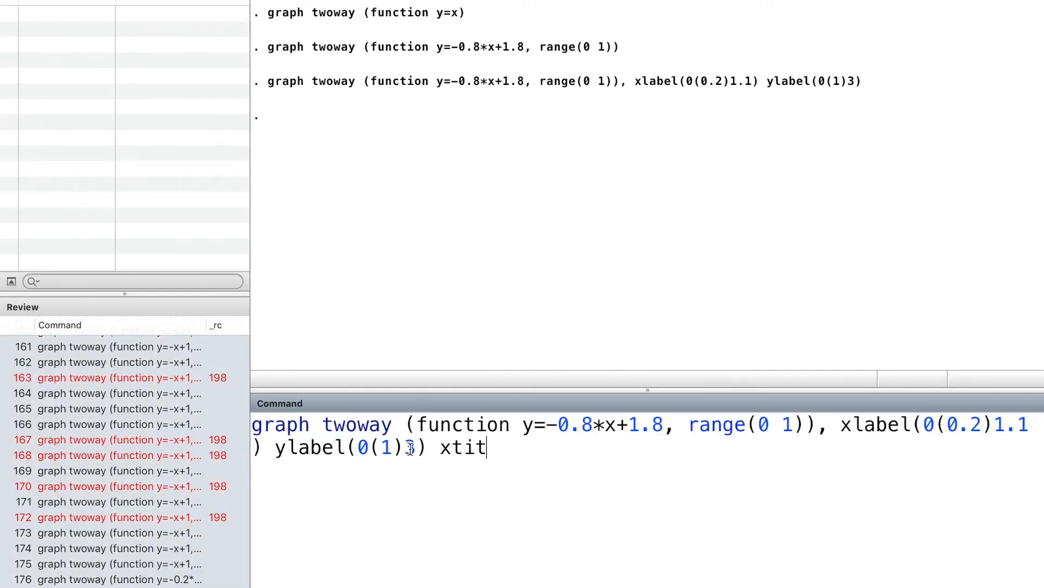
# Append xtitle("Leisure") and ytitle("Consumption") to the graph command
pyautogui.write('le')
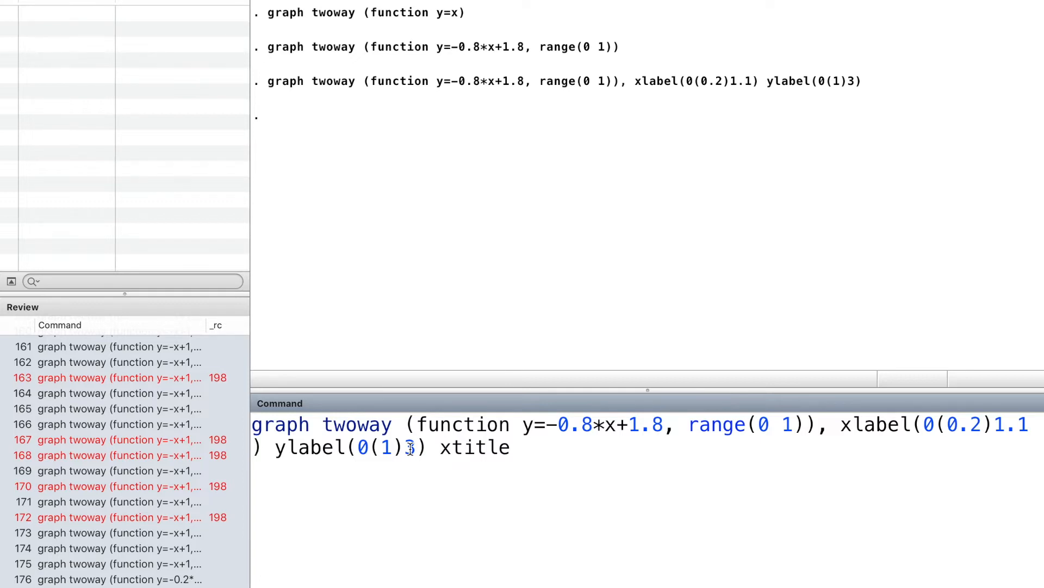
pyautogui.write('("")')
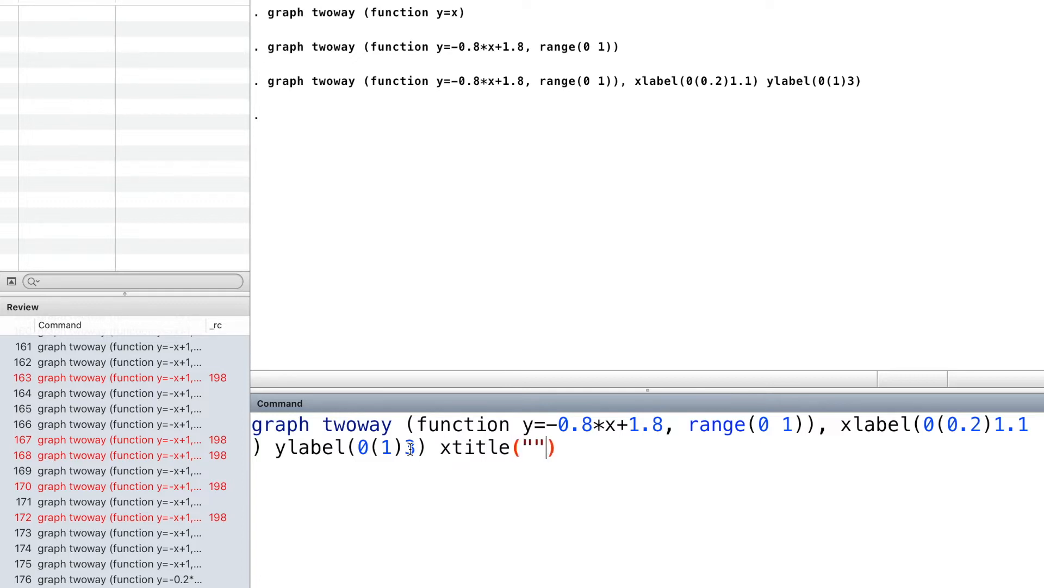
pyautogui.write('Le')
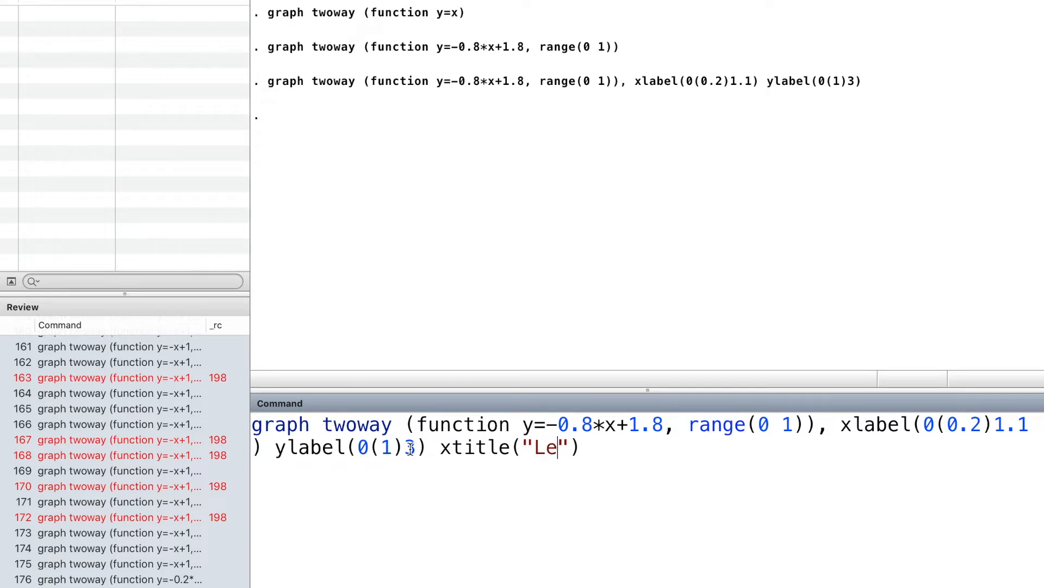
pyautogui.write('isure") ytitle("Consumpti")')
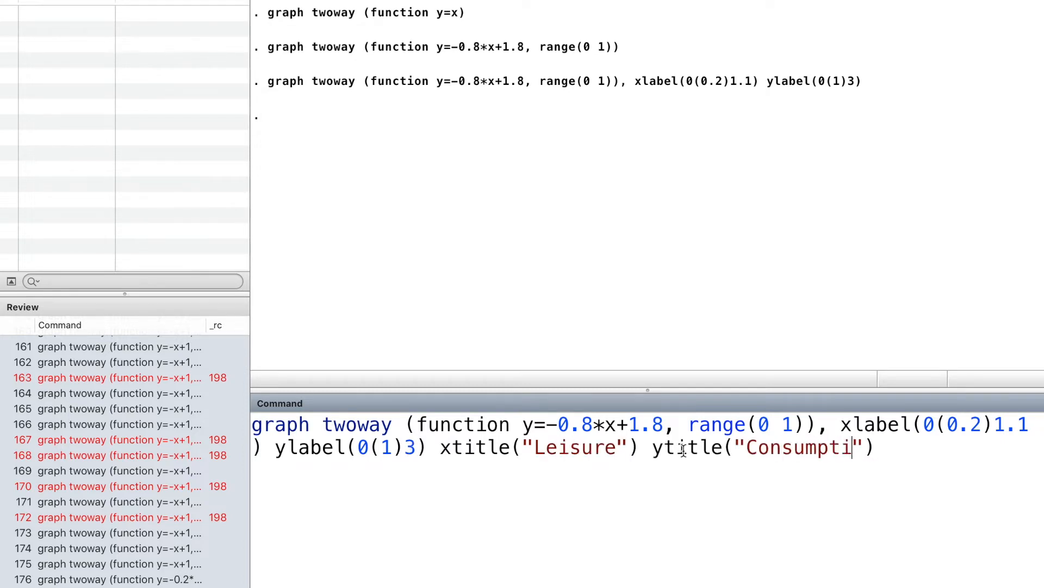
pyautogui.write('on')
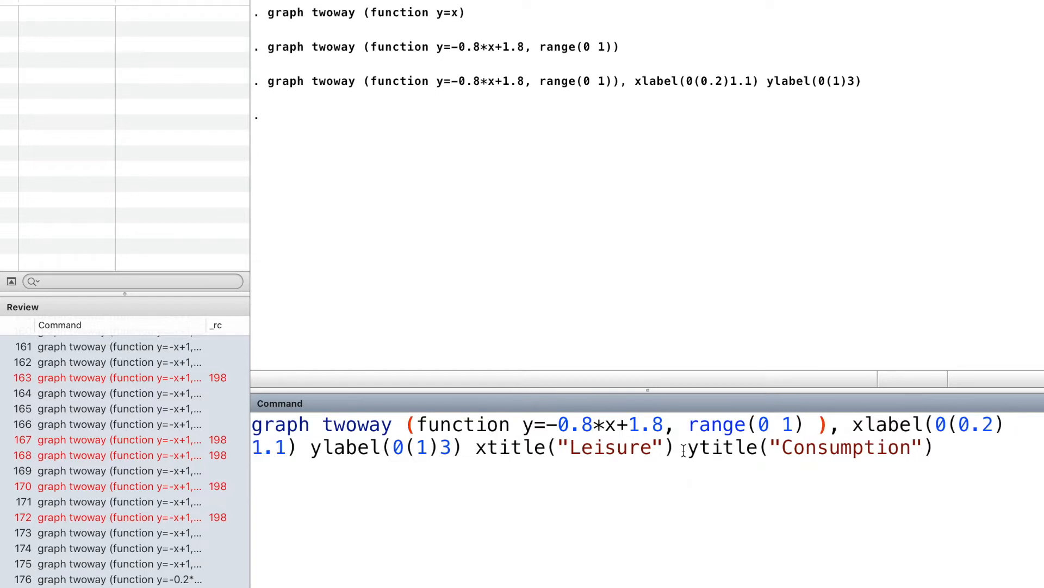
# Insert a droplines() option after range(0 1) in the budget-line function
pyautogui.write('dropli')
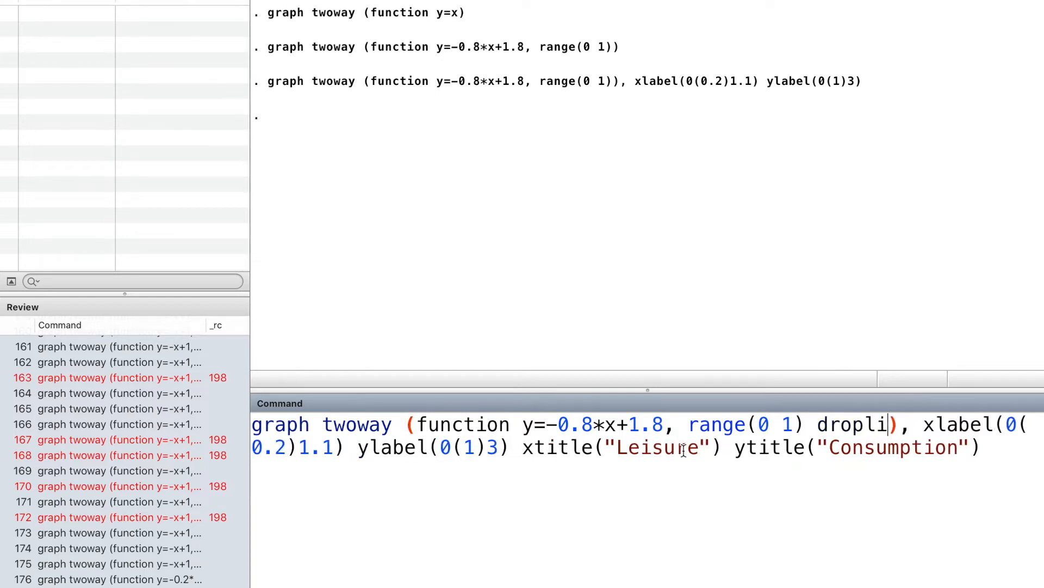
pyautogui.write('nes(')
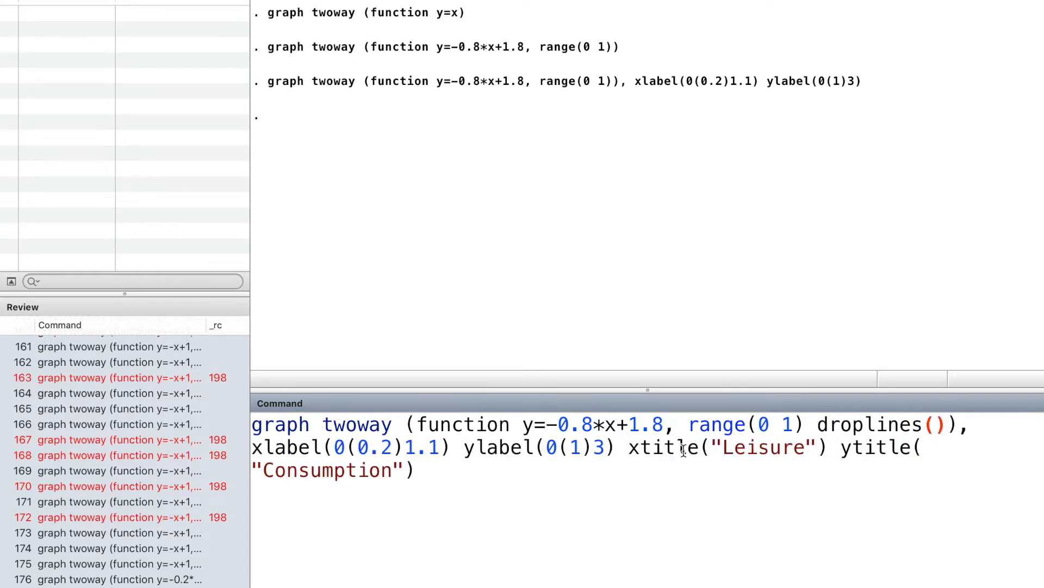
pyautogui.write('0.')
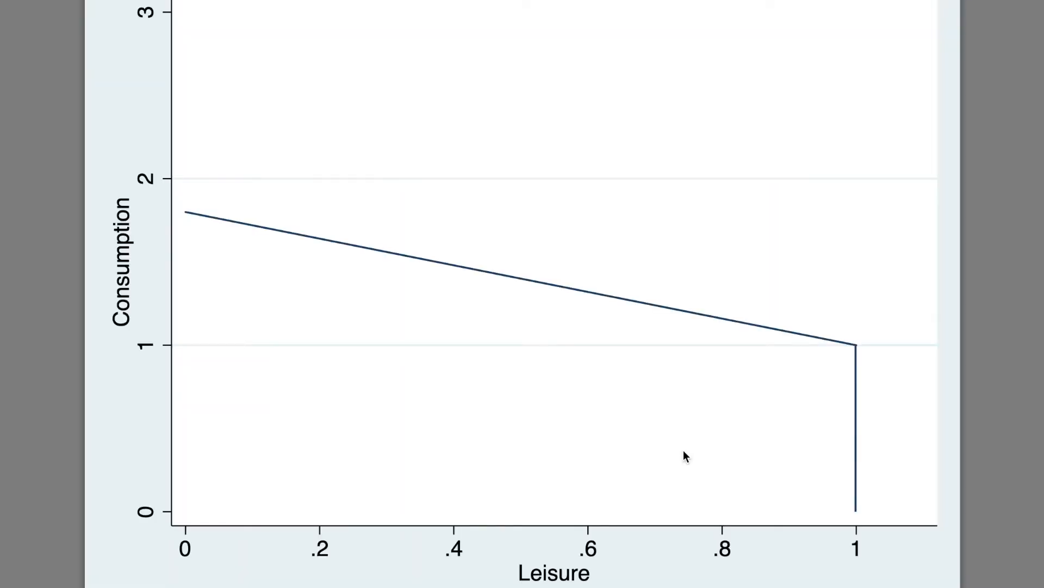
pyautogui.moveTo(160, 329)
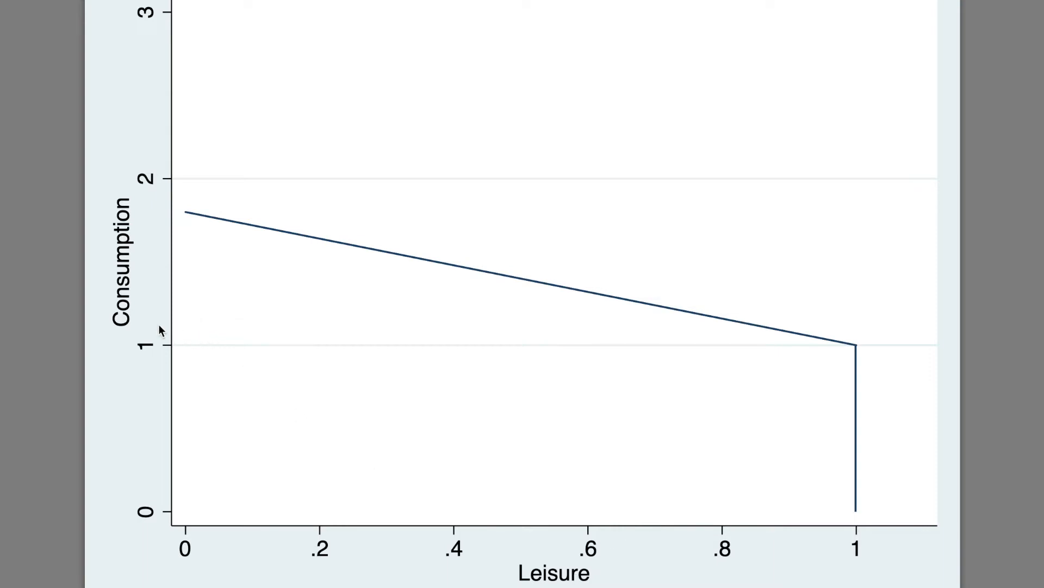
pyautogui.moveTo(645, 373)
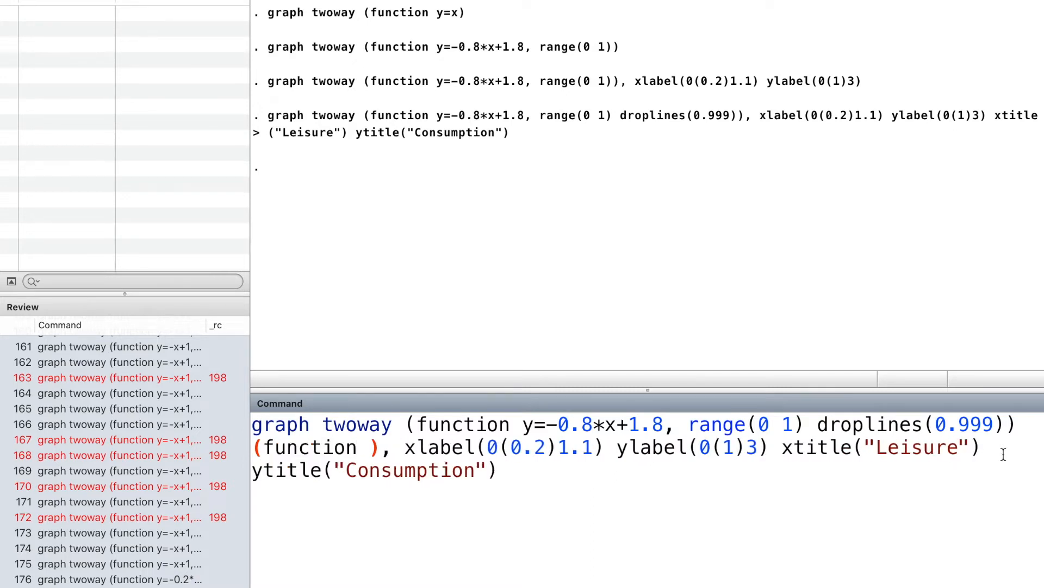
# Add a second line (function y=-2*x+3, range(0 1)) and legend(off) to the graph
pyautogui.write('y=-2')
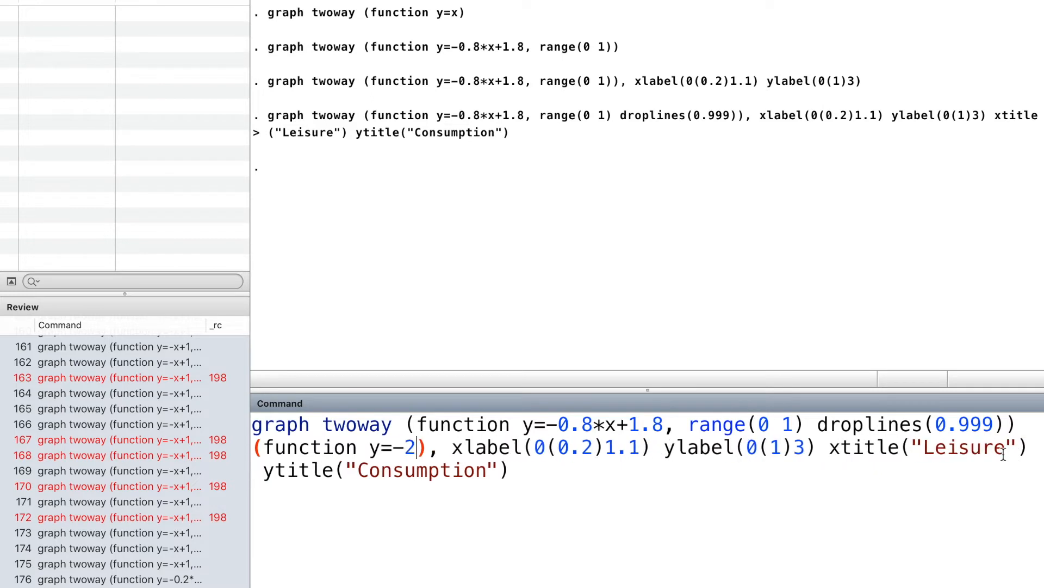
pyautogui.write('*')
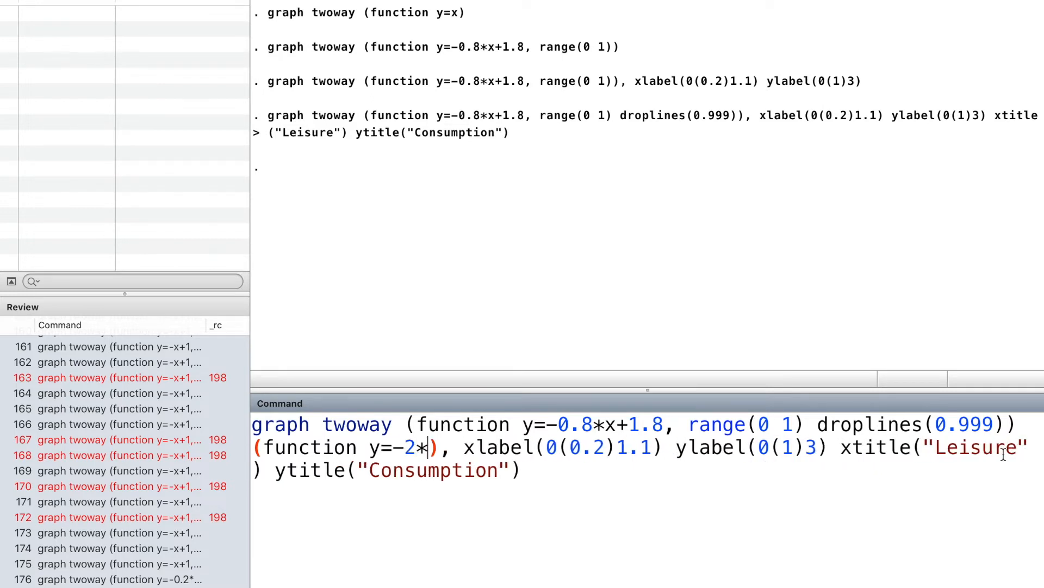
pyautogui.write('x+3')
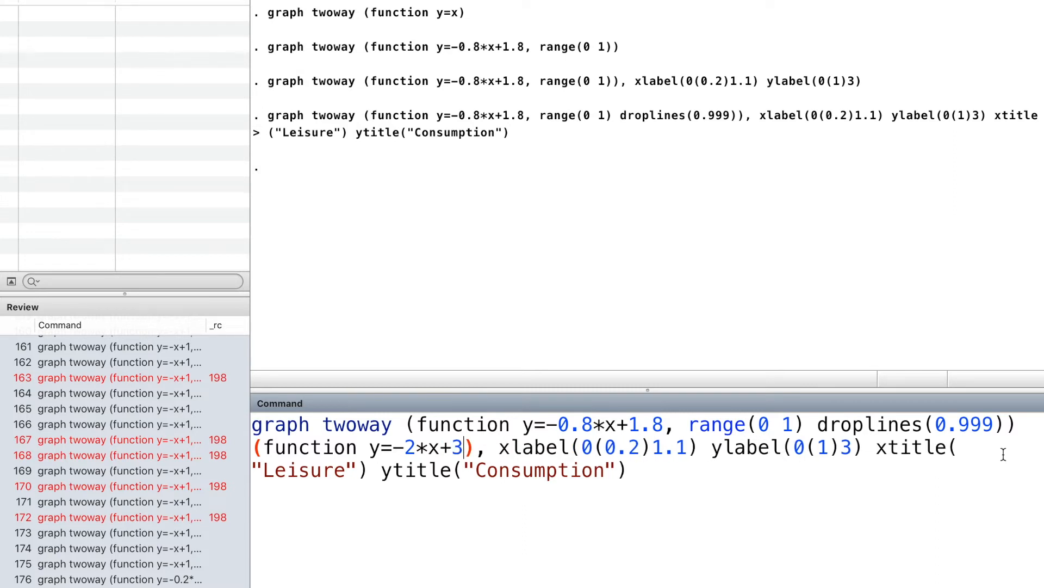
pyautogui.write(', r')
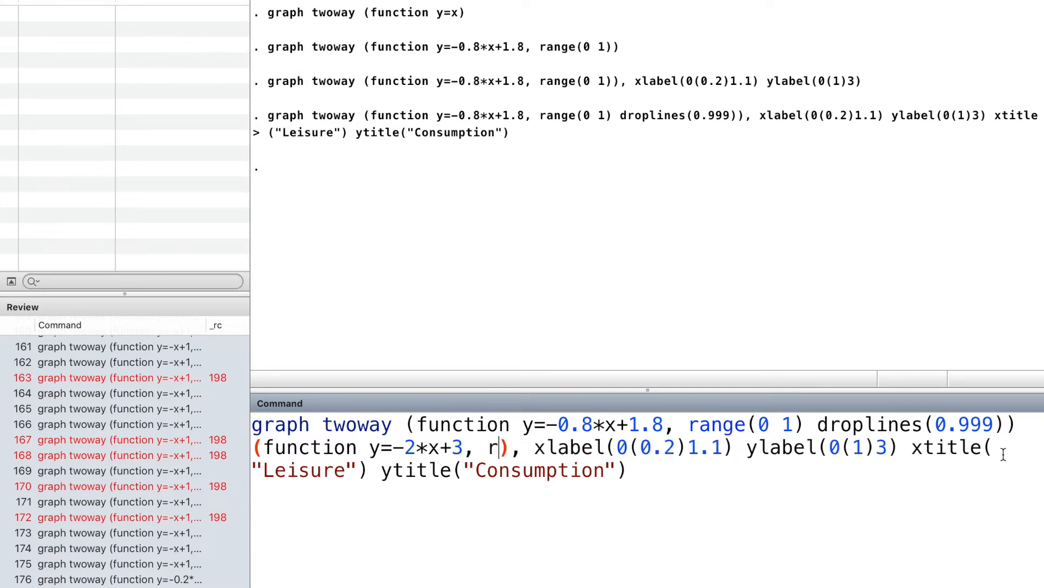
pyautogui.write('ange(')
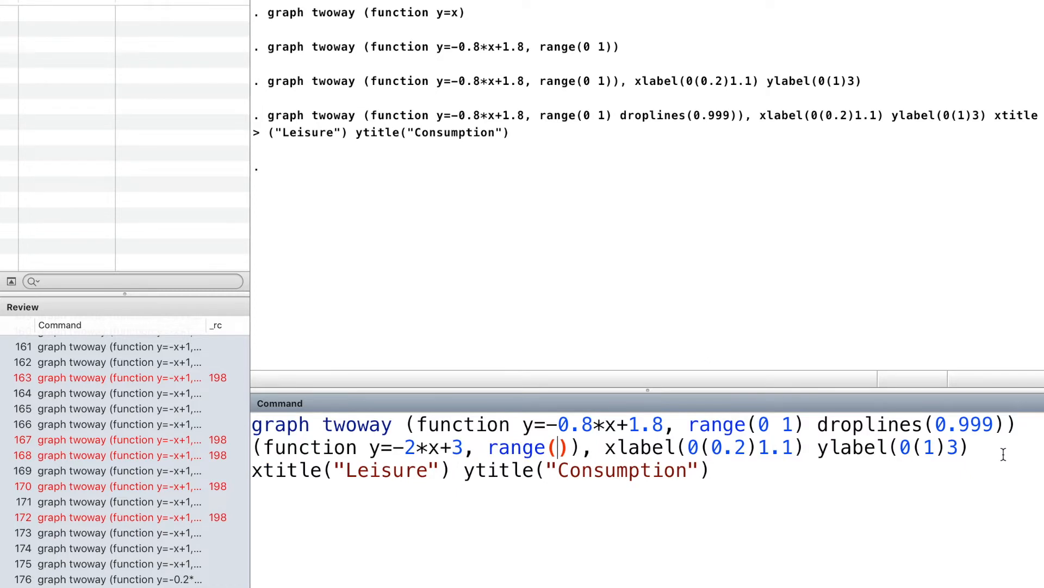
pyautogui.write('0 1')
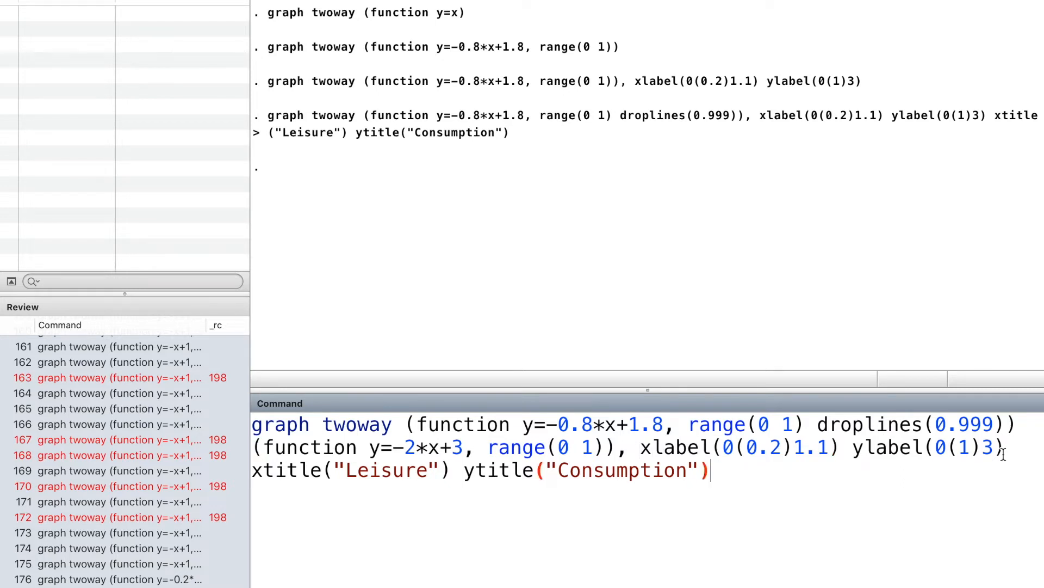
pyautogui.write('lege')
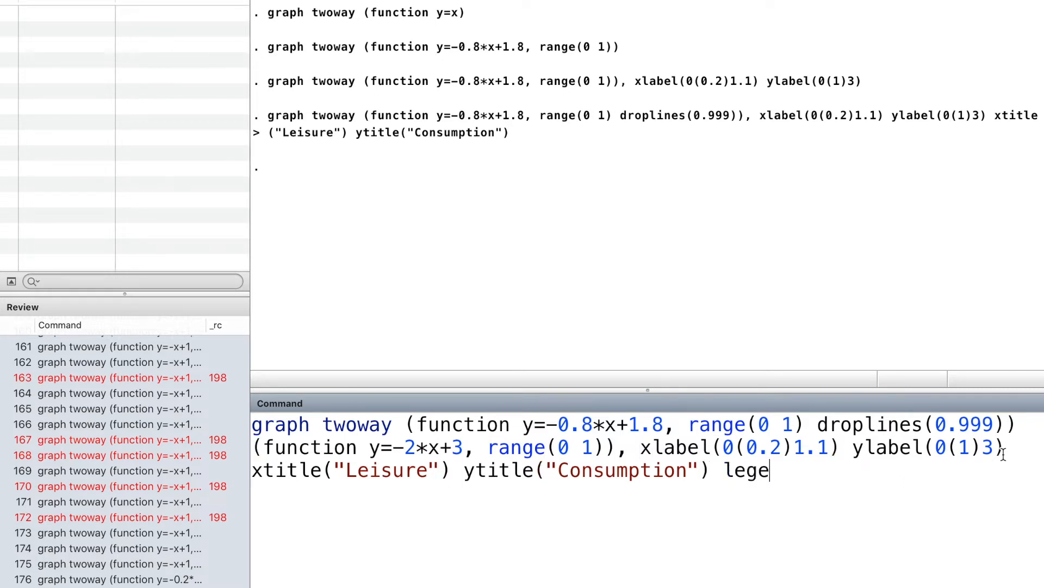
pyautogui.write('nd(off')
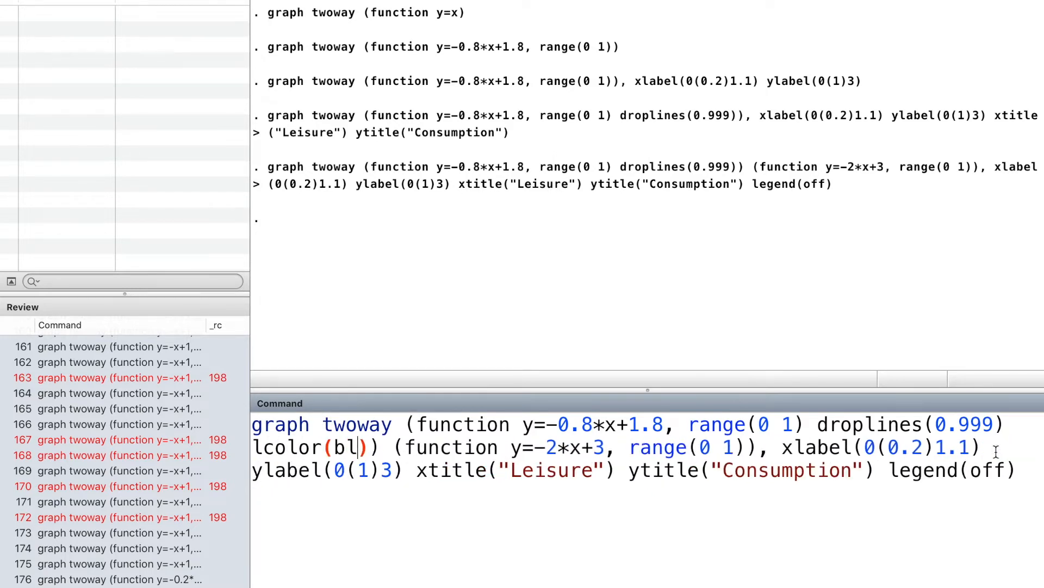
# Give both function lines lcolor(black) and start a third empty plot term
pyautogui.write('ack')
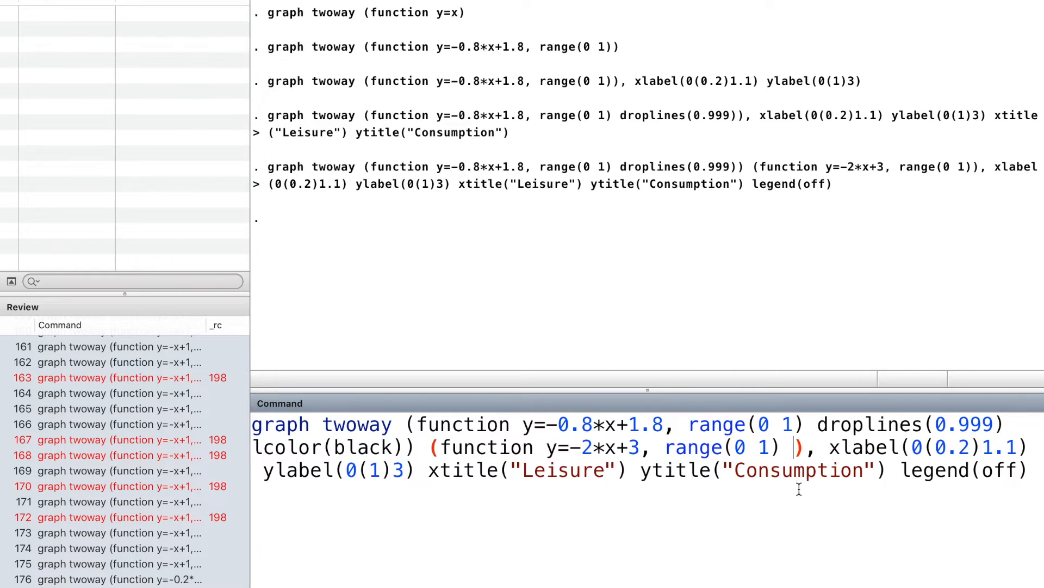
pyautogui.write('lcolo')
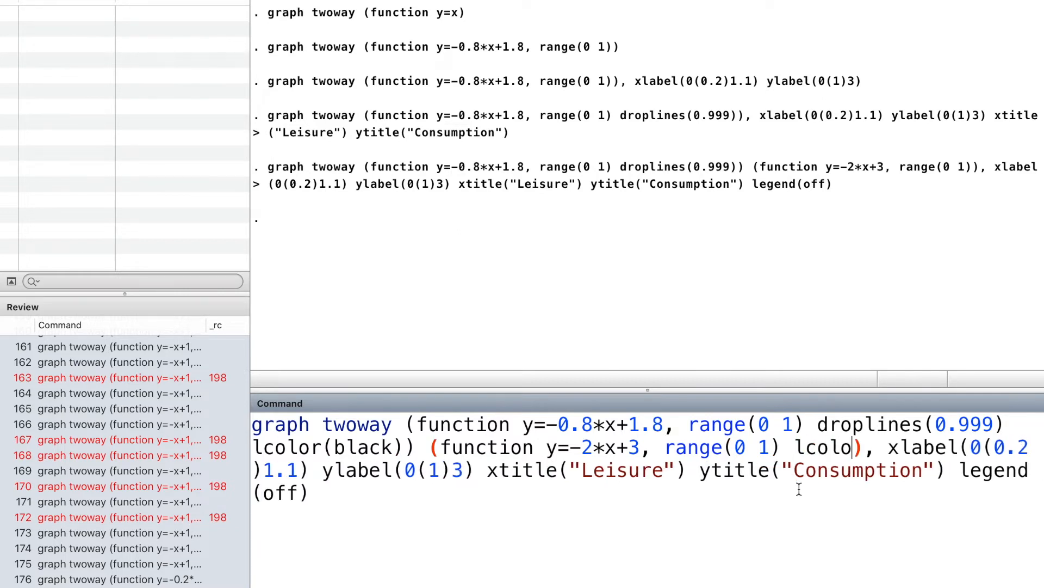
pyautogui.write('r(')
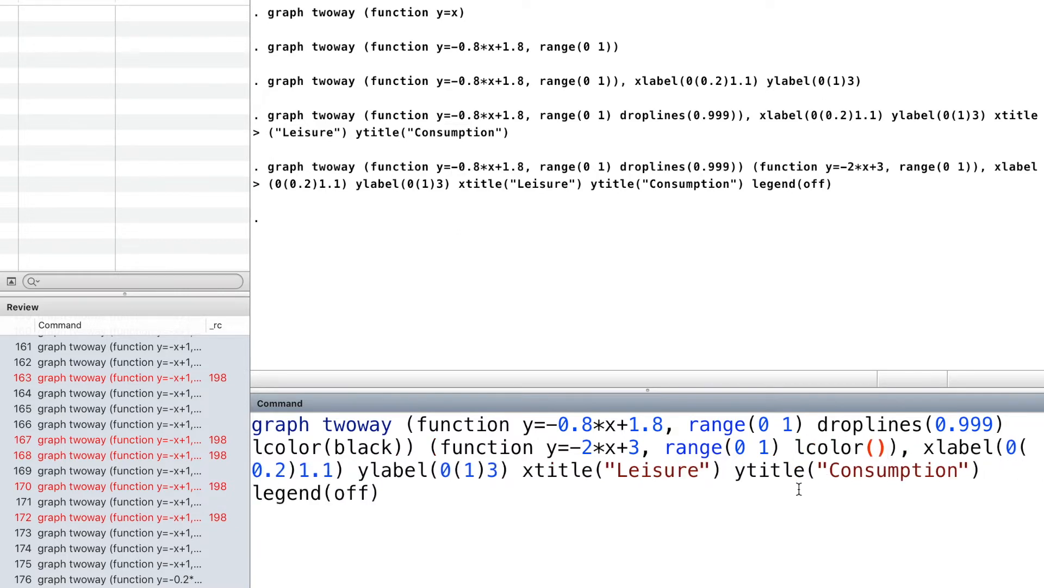
pyautogui.write('black')
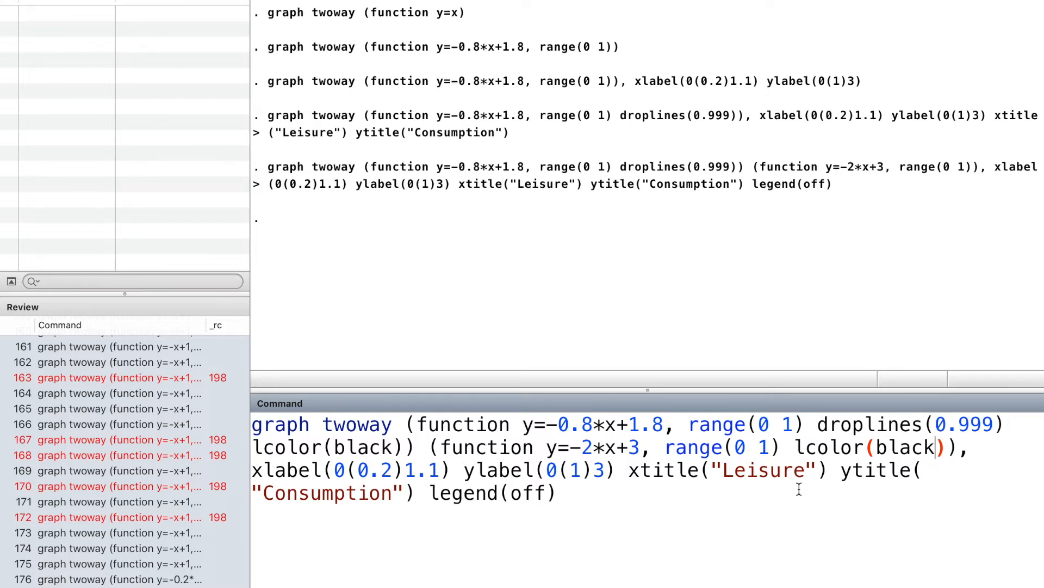
pyautogui.write('()')
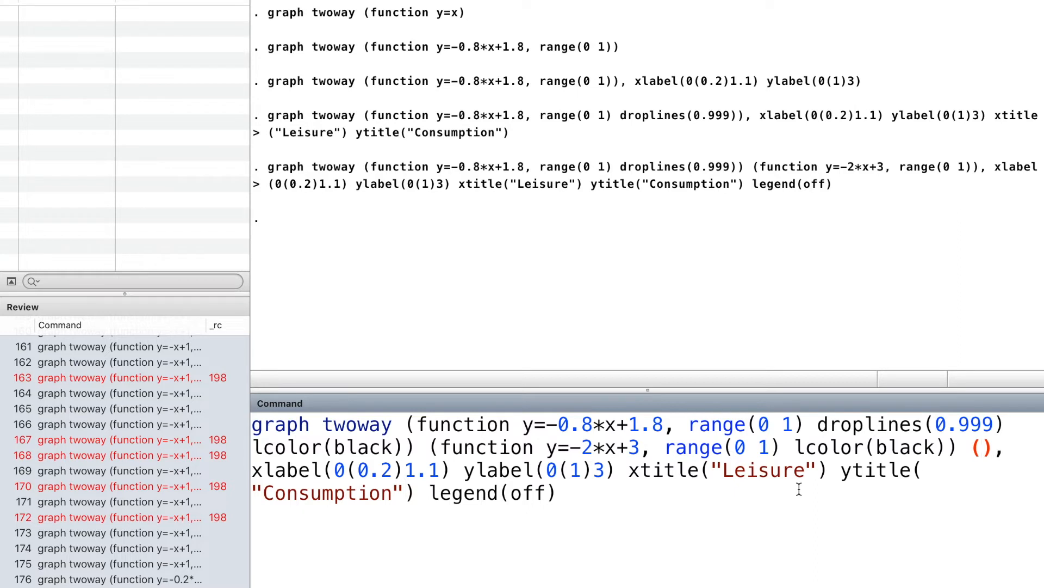
# Add a green indifference curve y=x^(-0.5)+0.05 over range 0.2 to 0.9 and run the graph
pyautogui.write('function')
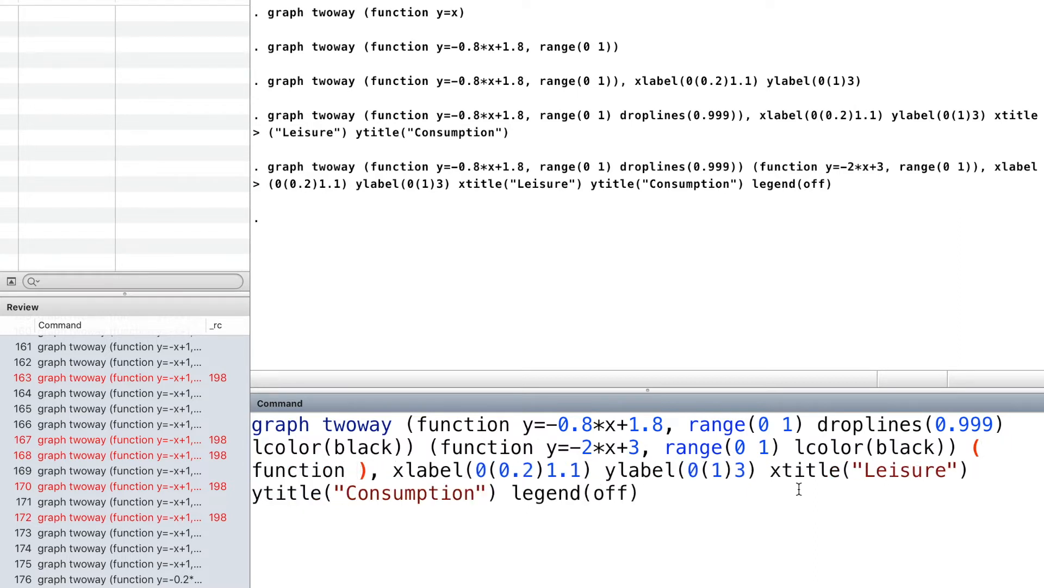
pyautogui.write('y=')
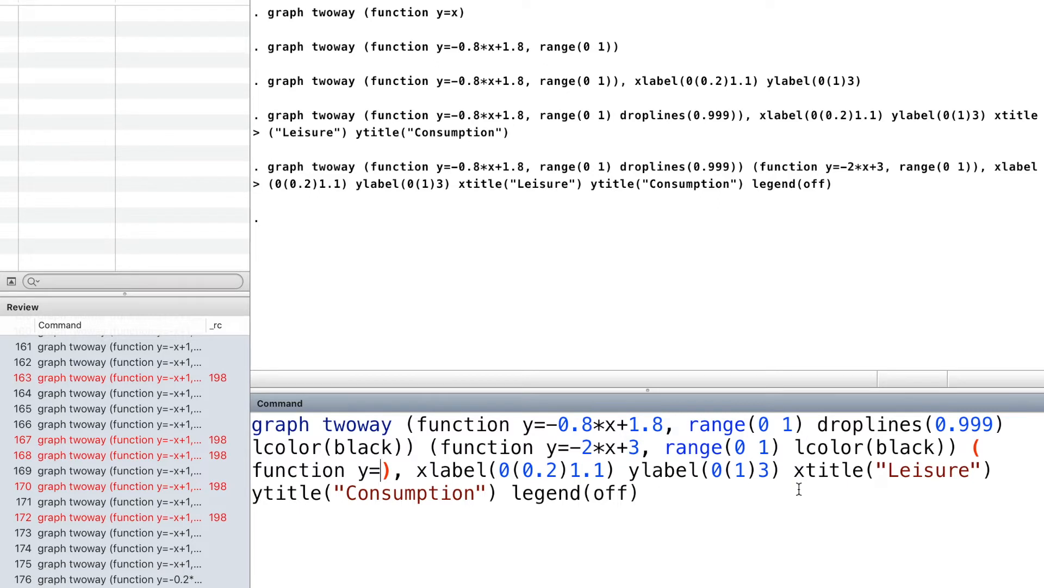
pyautogui.write('x^(-0.5)+0.05, range(0.2 0.9')
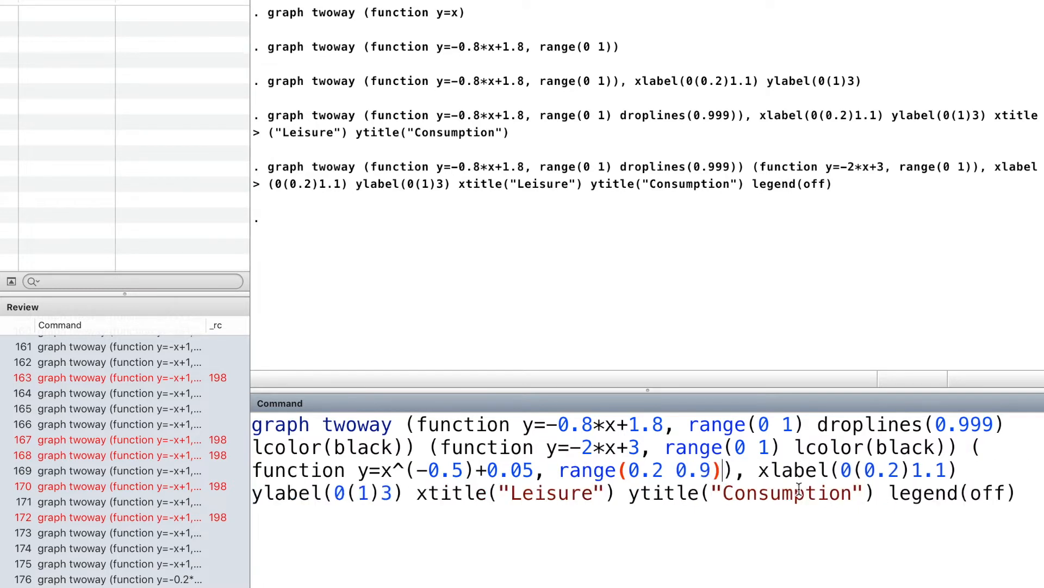
pyautogui.write('lcolor(')
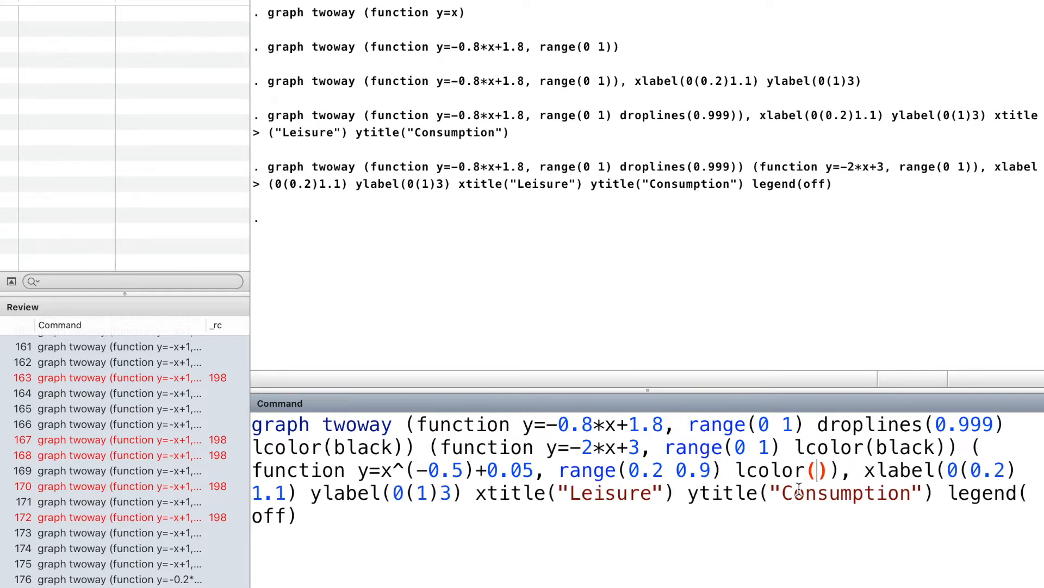
pyautogui.write('green')
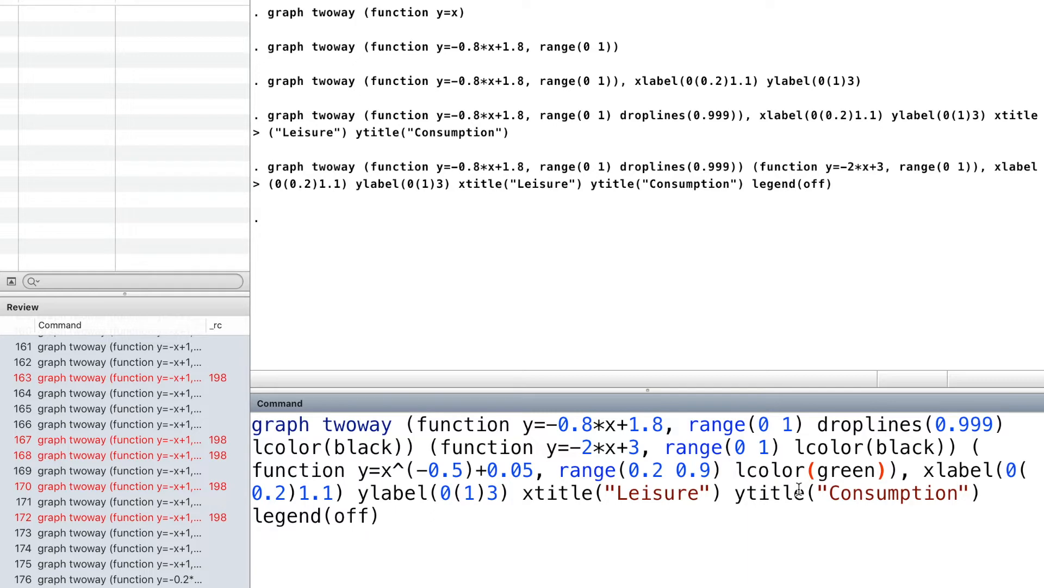
pyautogui.press('Return')
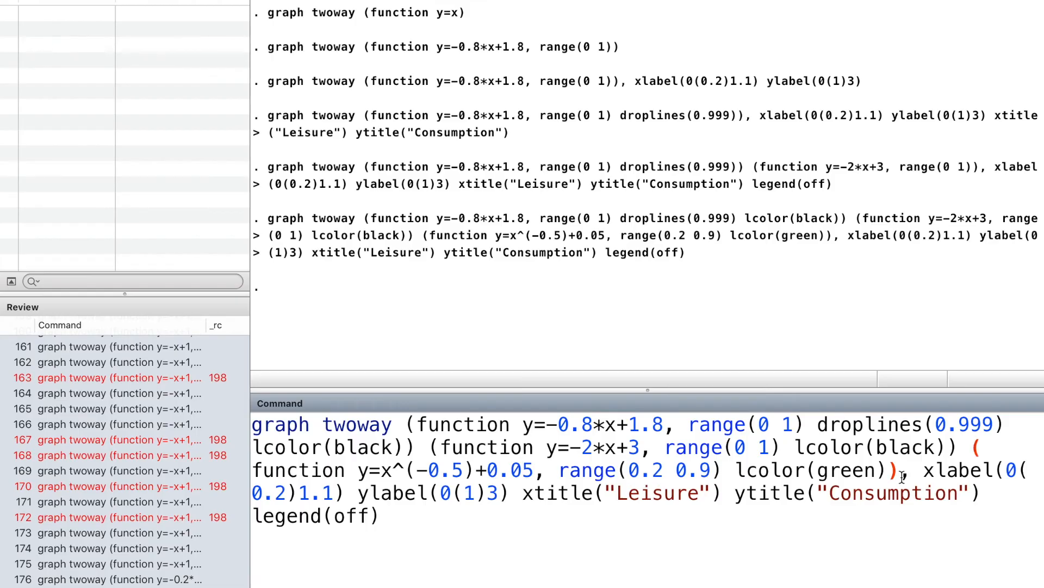
# Add a second green curve y=x^(-0.5)+0.63 over range 0.2 to 0.6 and run the graph
pyautogui.write('(f')
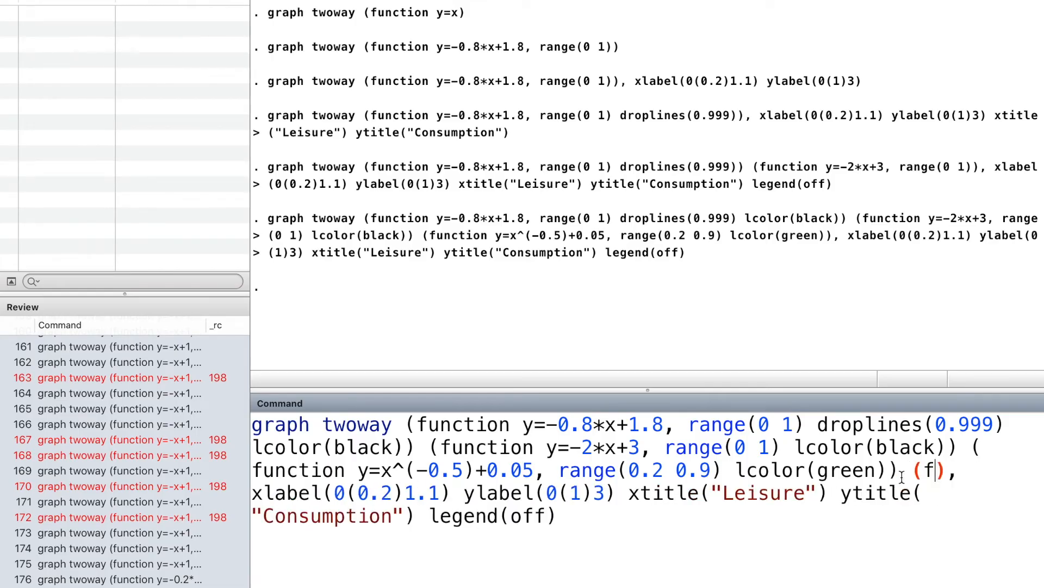
pyautogui.write('unction y=')
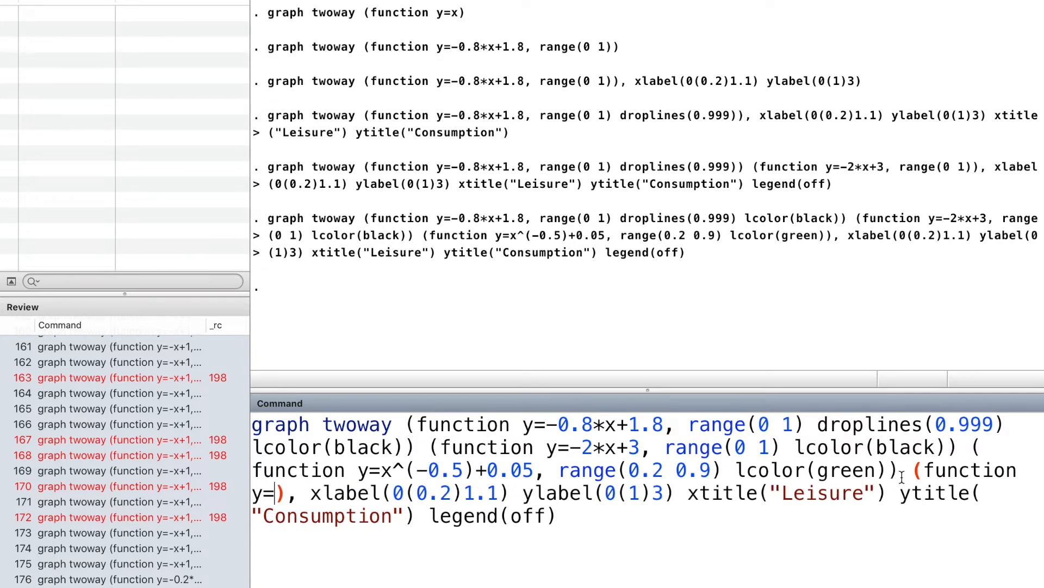
pyautogui.write('x^')
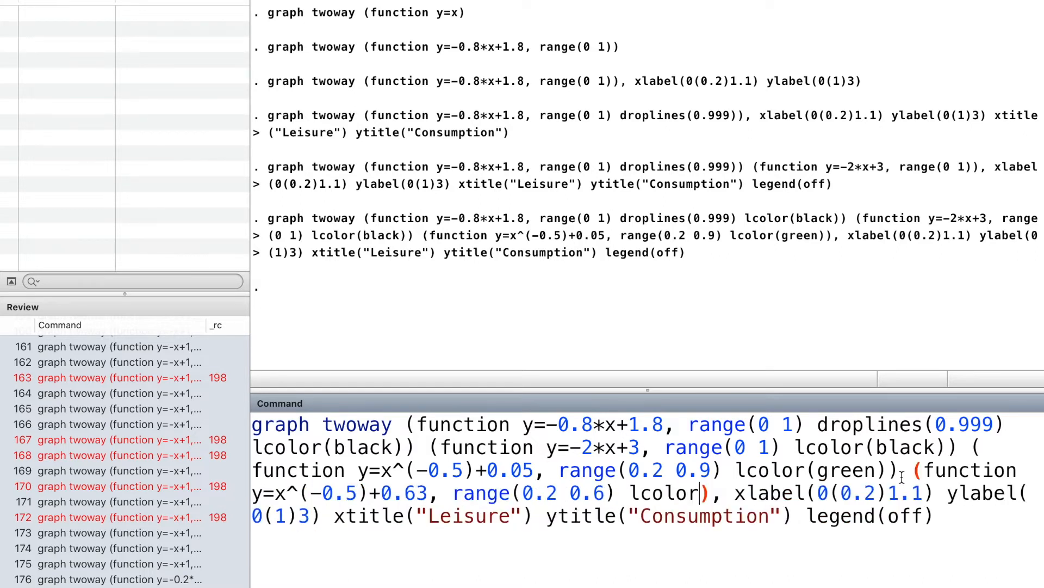
pyautogui.write('gr')
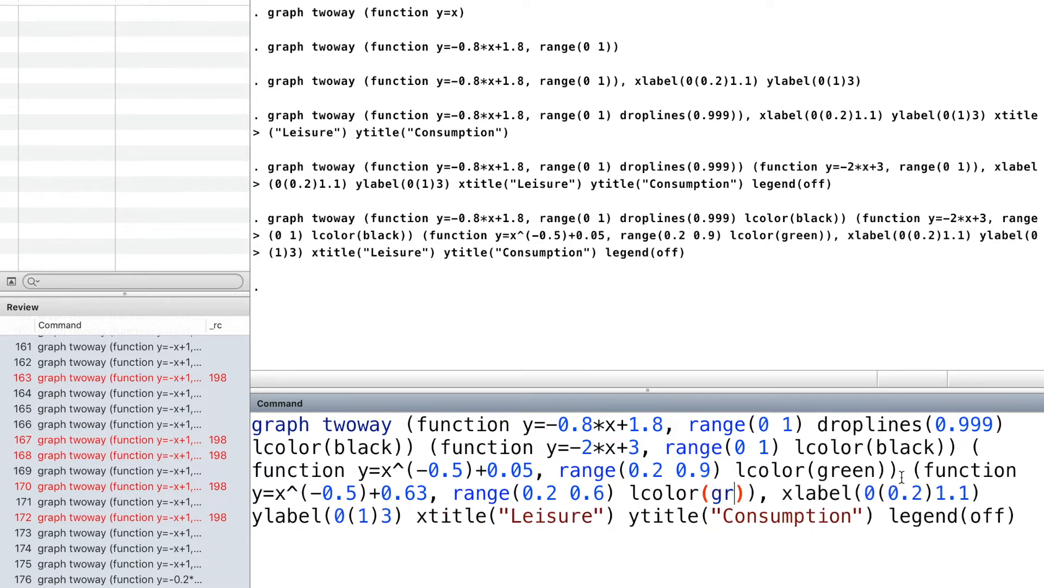
pyautogui.write('een')
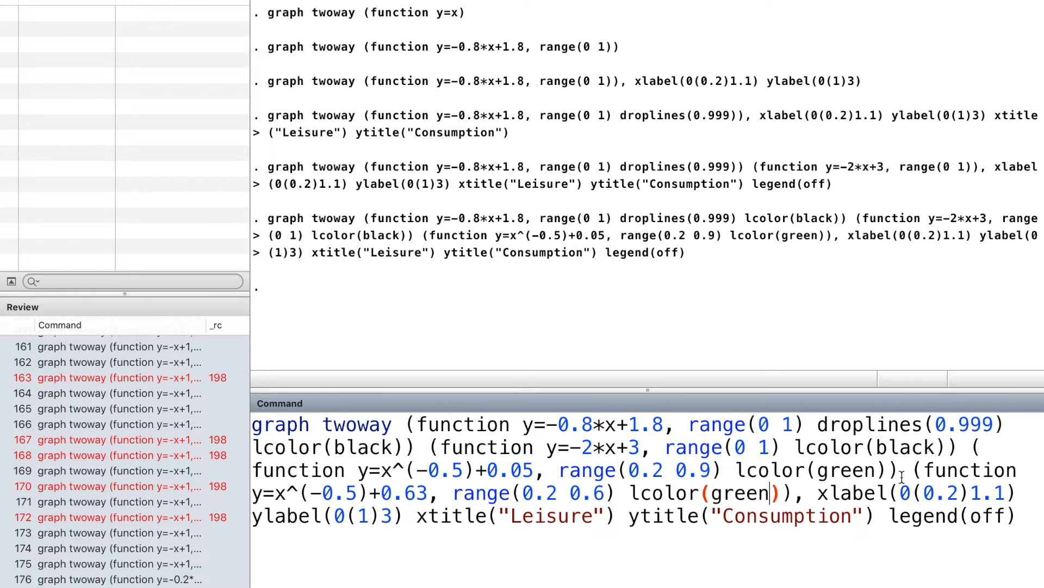
pyautogui.press('Return')
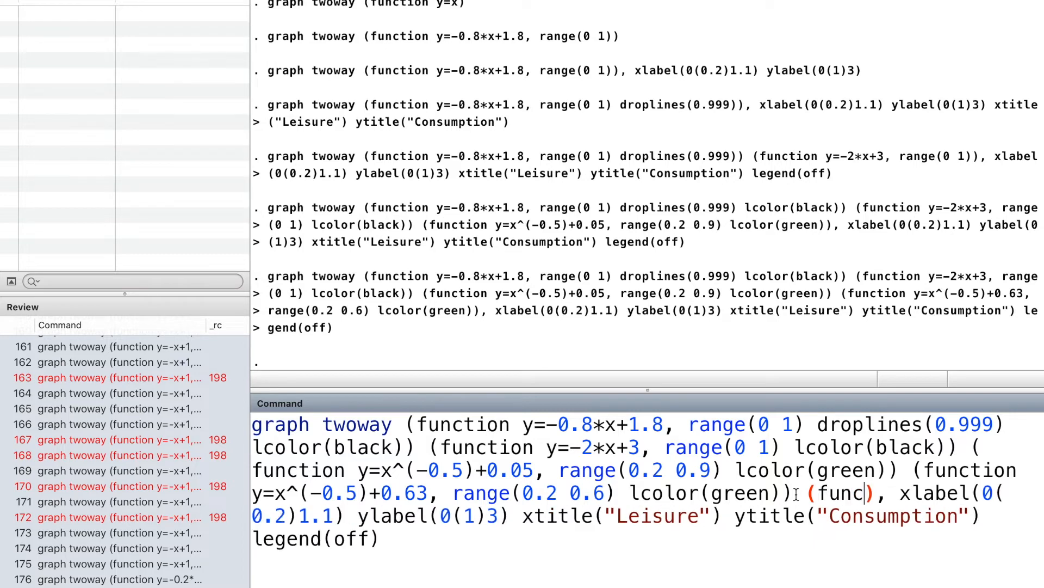
# Add a black budget line y=-2*x+2.43 over 0 to 1, run it, and begin editing the dropline value to 0.7
pyautogui.write('tion')
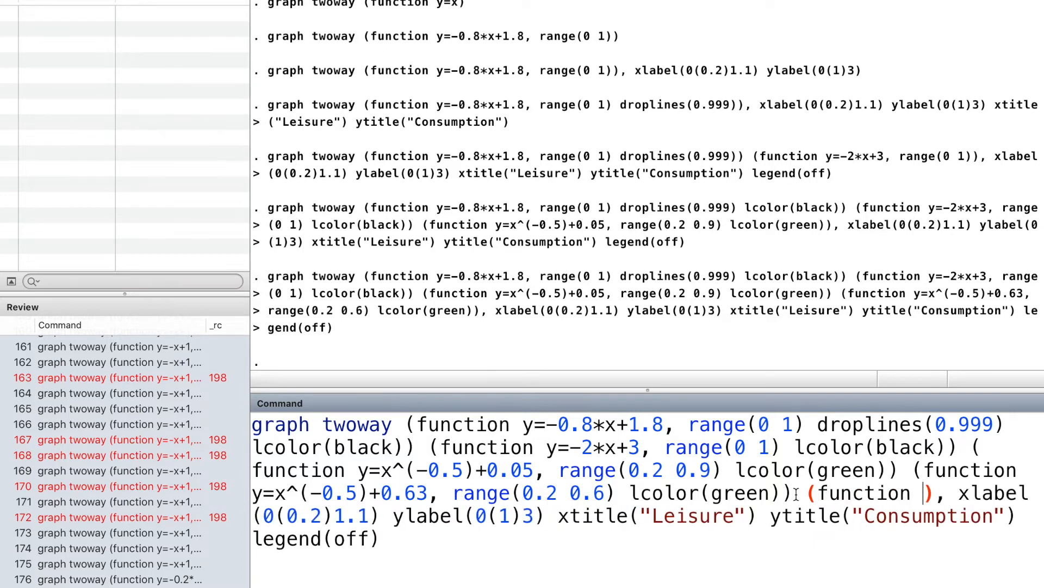
pyautogui.write('y=')
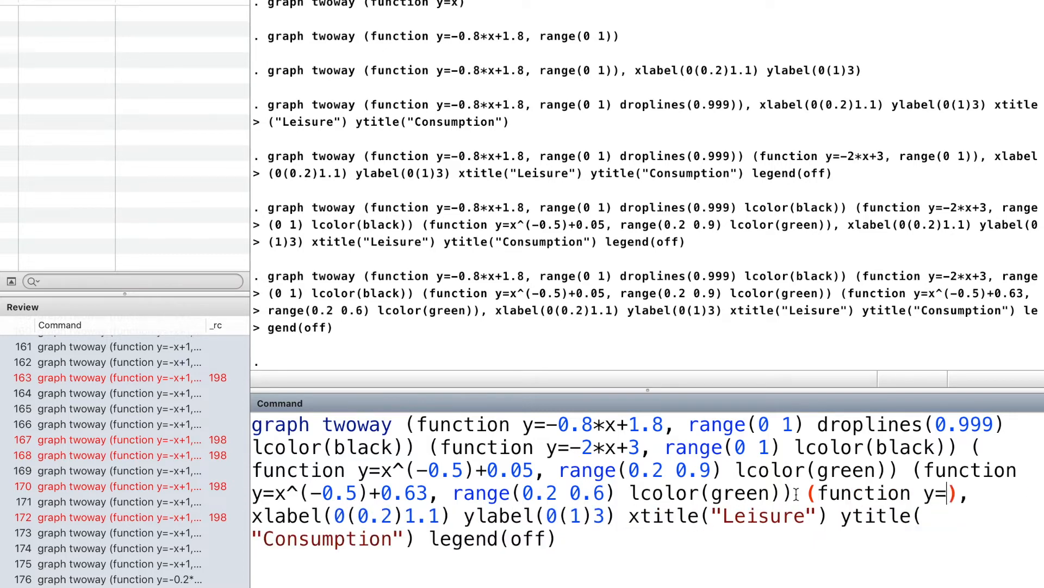
pyautogui.write('-2')
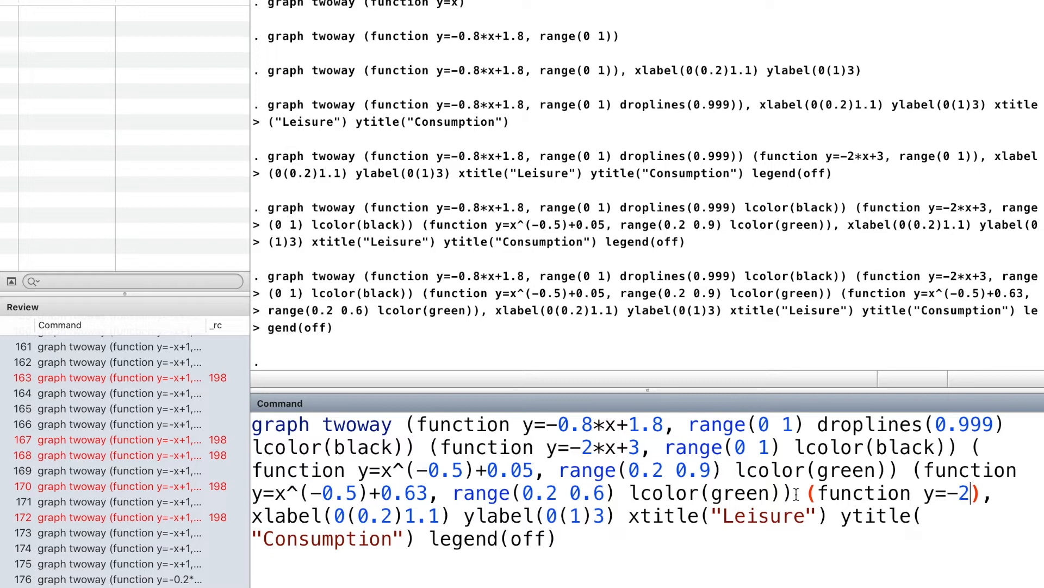
pyautogui.write('*x')
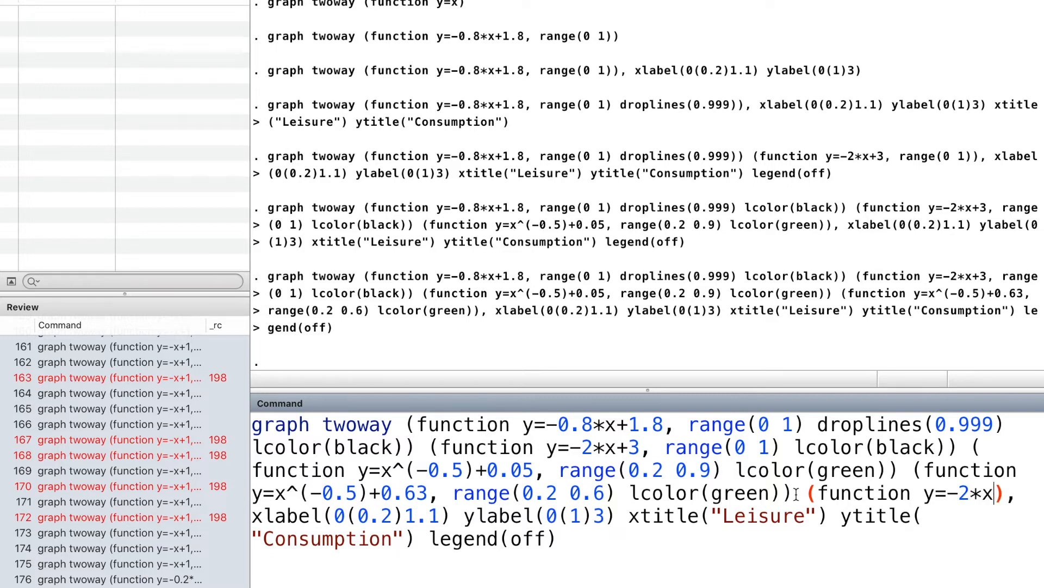
pyautogui.write('+')
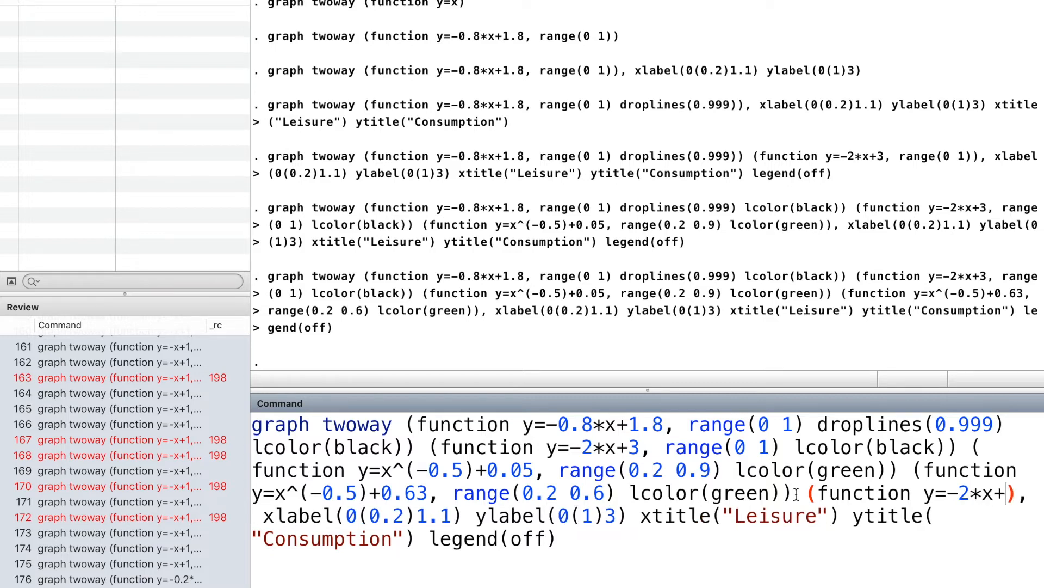
pyautogui.write('2.43, range(0 1) lcolor(bla')
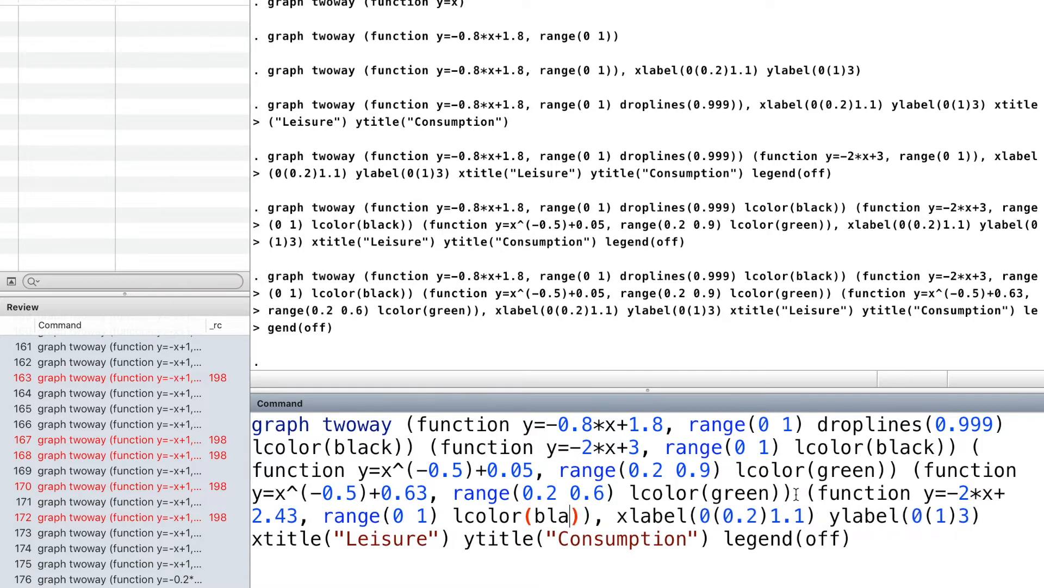
pyautogui.write('ck')
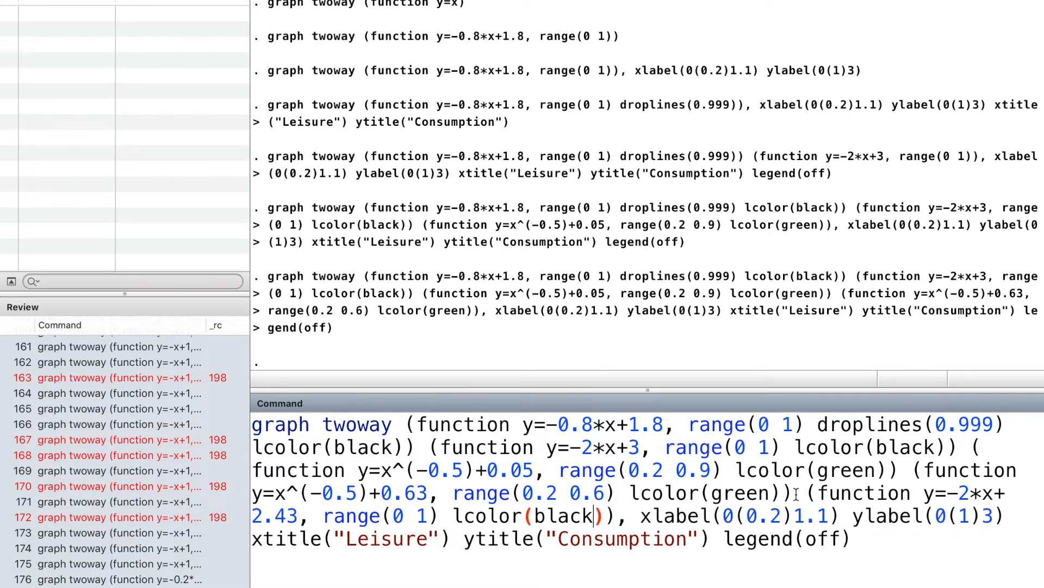
pyautogui.press('Return')
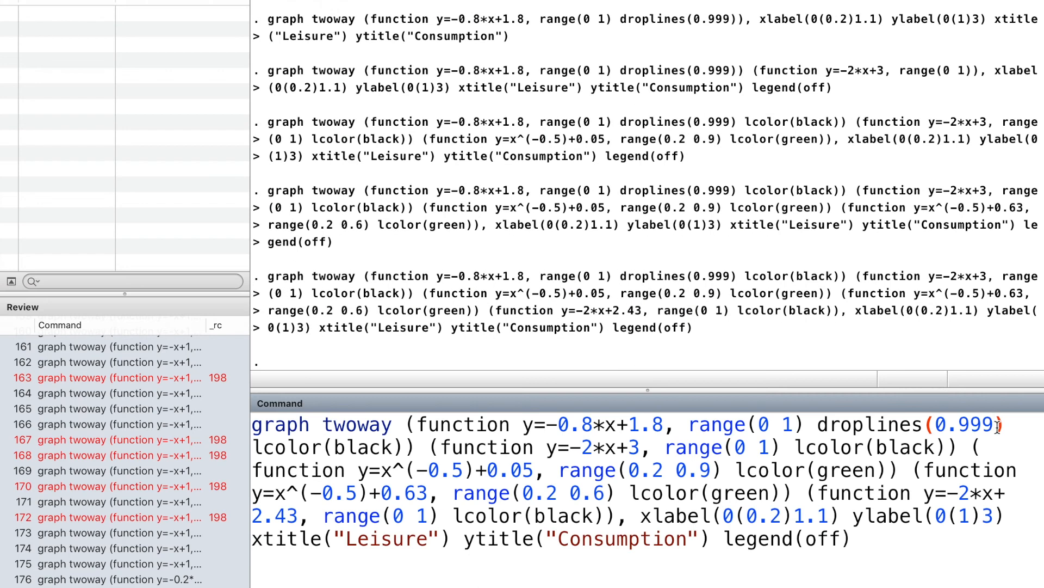
pyautogui.write('0.7')
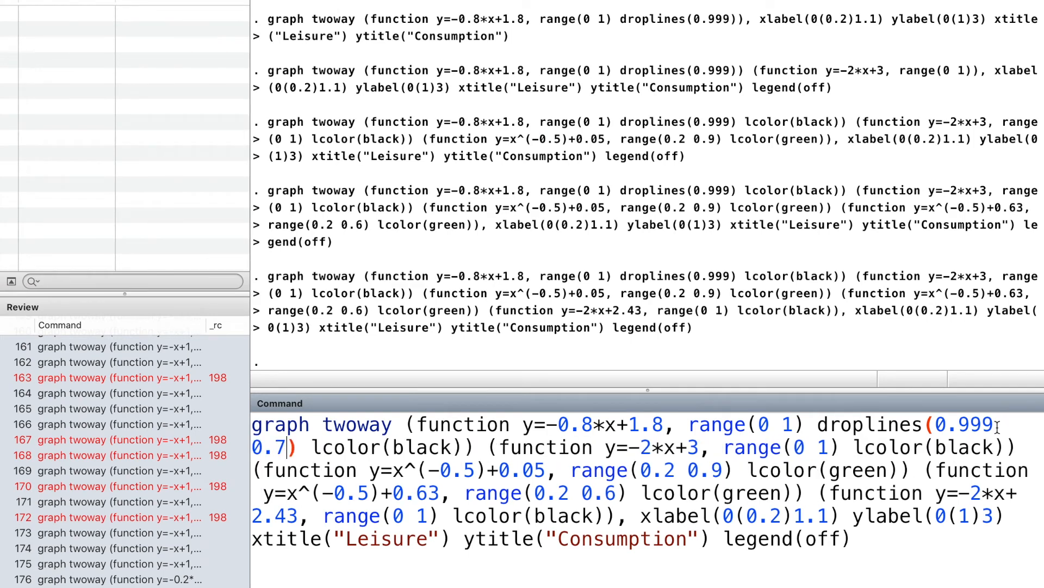
# Add droplines at 0.999 and 0.75 on line one, 0.42 on line two, 0.35 on line three, and run
pyautogui.write('5')
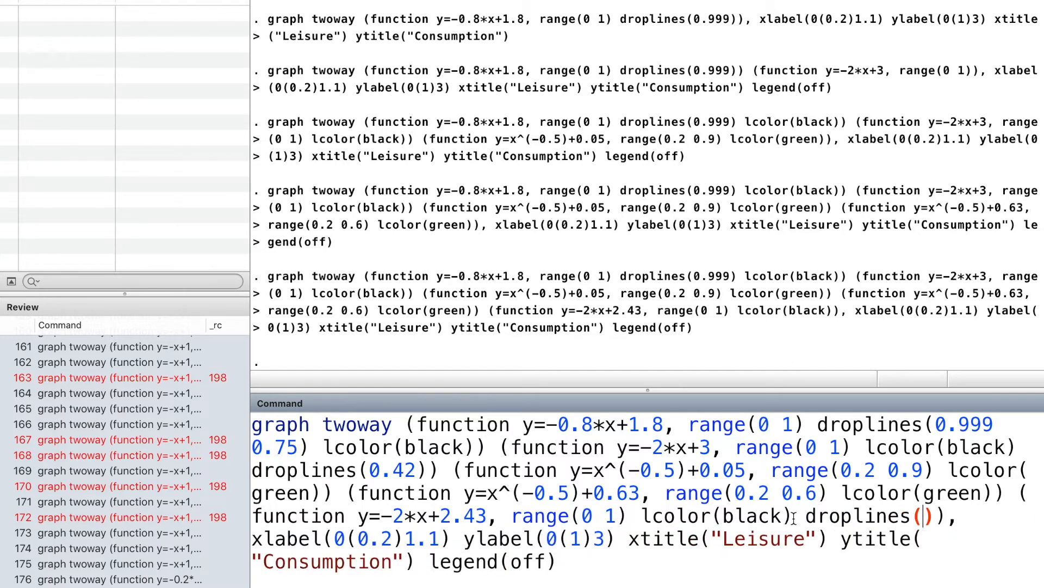
pyautogui.write('0.35')
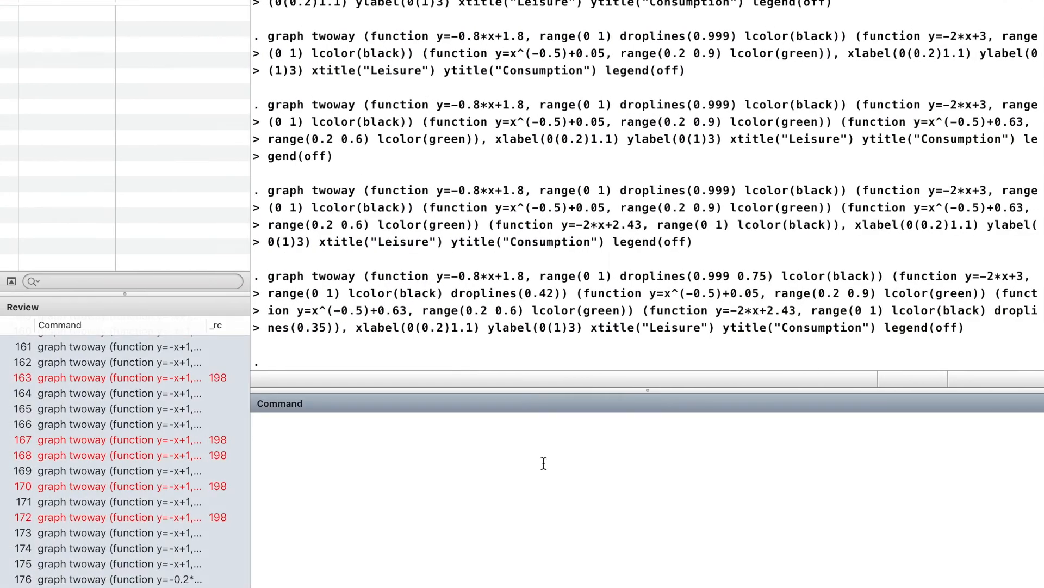
# Begin data entry with 'input y1 x1 y2 x2' for the arrow coordinates
pyautogui.write('ca')
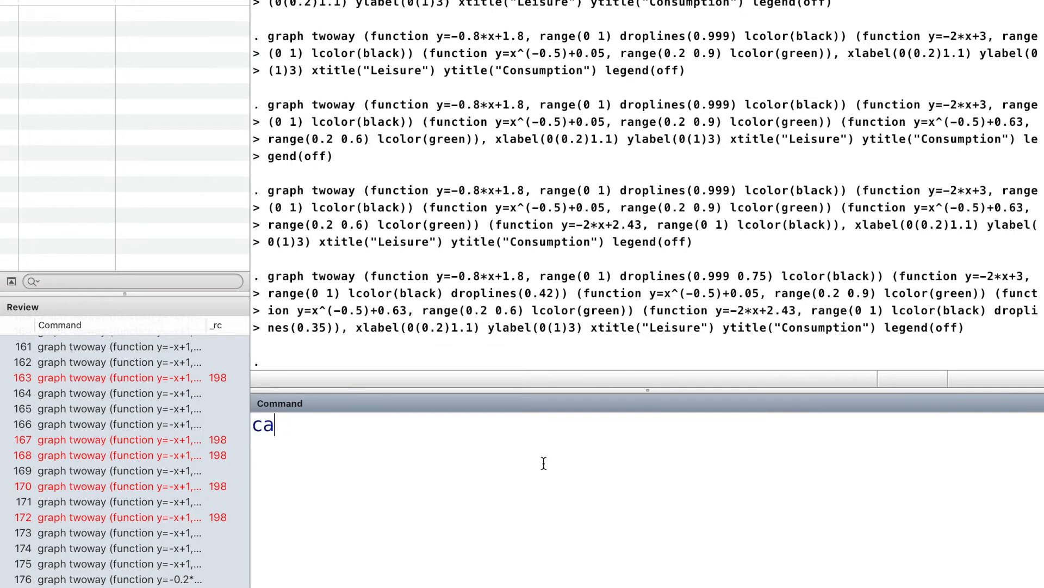
pyautogui.write('i')
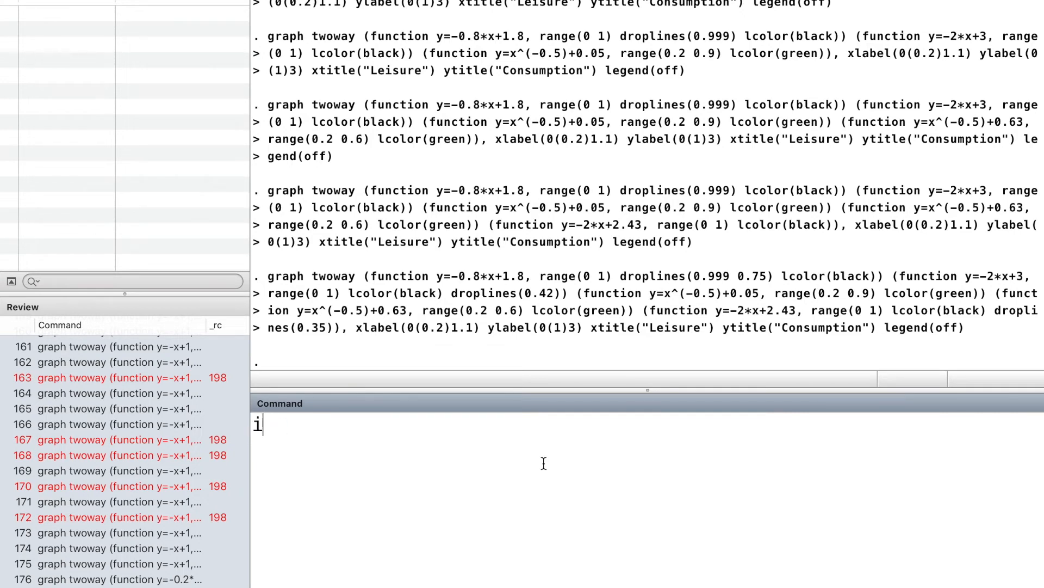
pyautogui.write('nput')
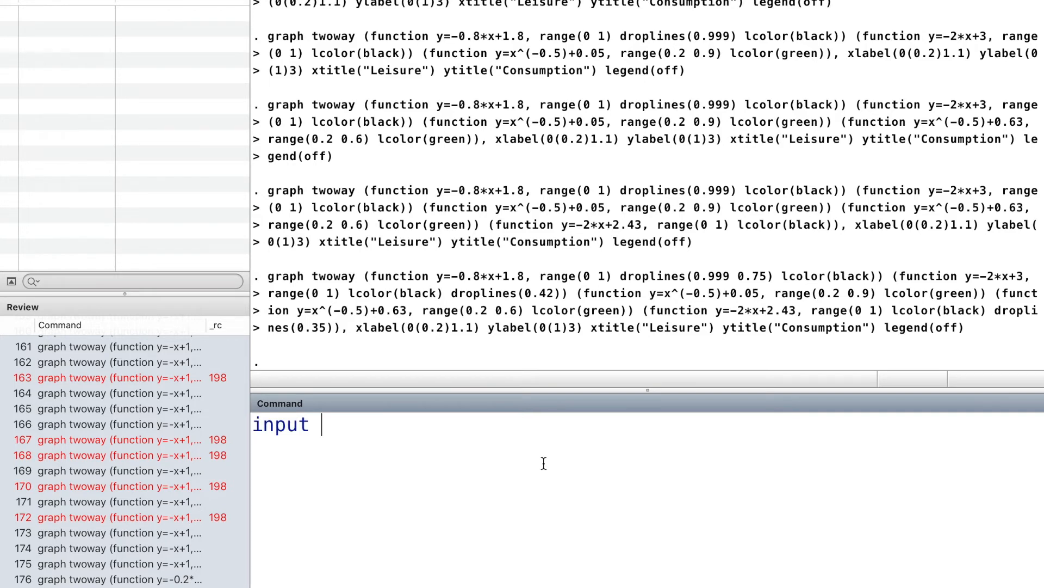
pyautogui.write('y1')
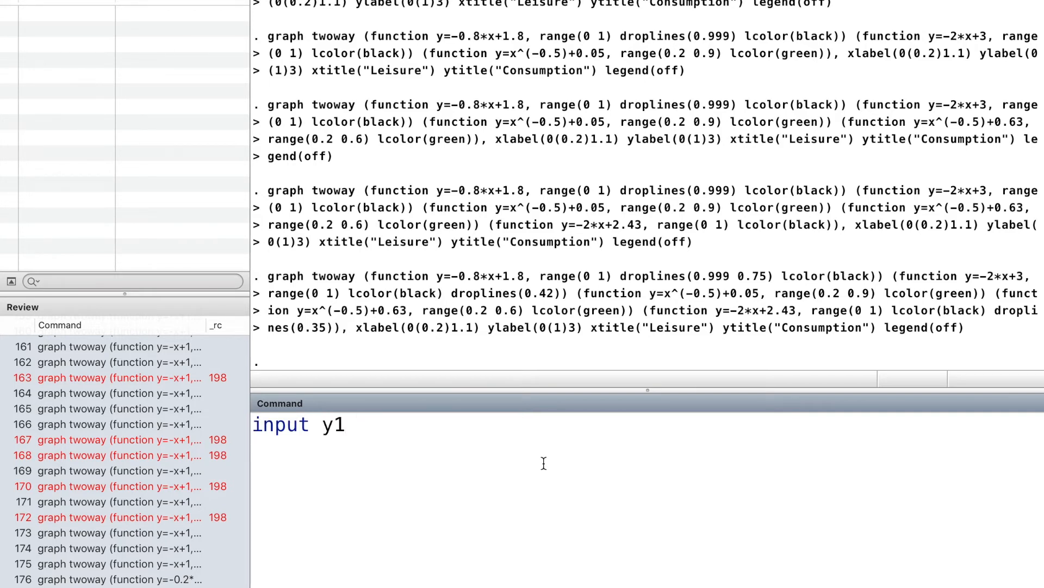
pyautogui.write('x1')
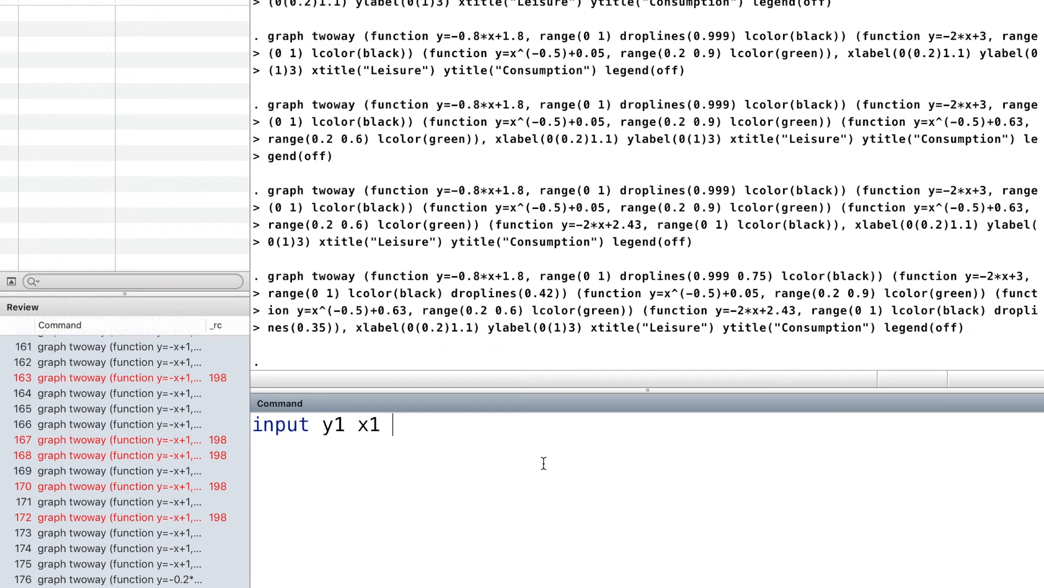
pyautogui.write('y2 x')
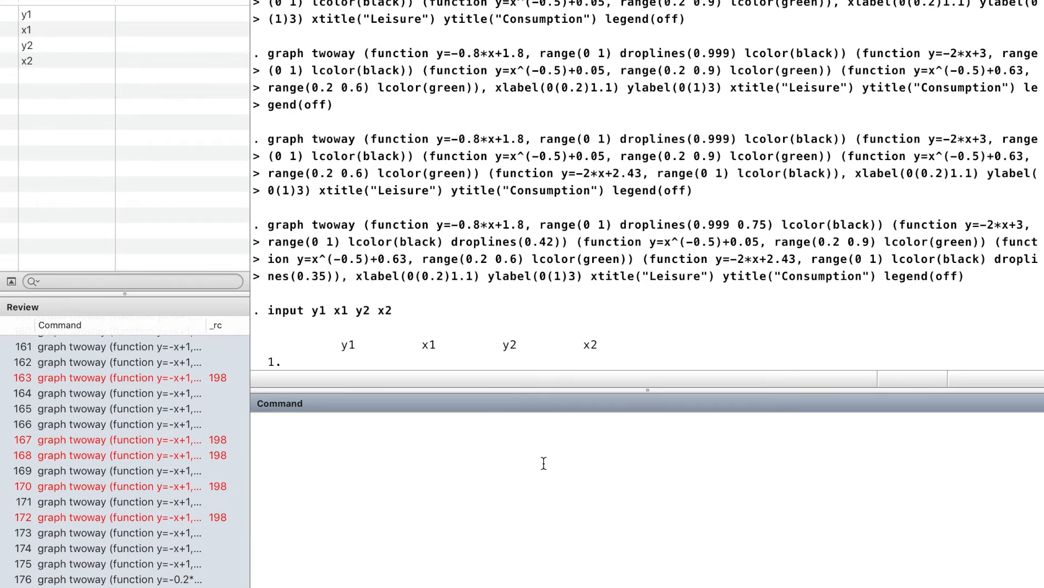
# Enter rows 0.8 0.75 0.8 0.35, 0.7 0.35 0.7 0.42, 0.5 0.75 0.5 0.42 and end
pyautogui.write('0.8')
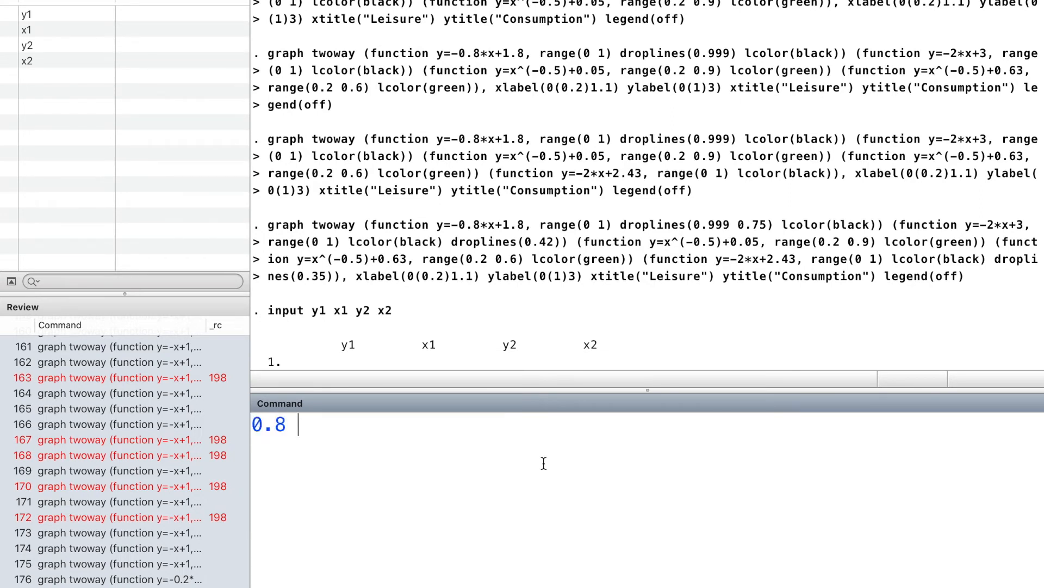
pyautogui.write('0.7')
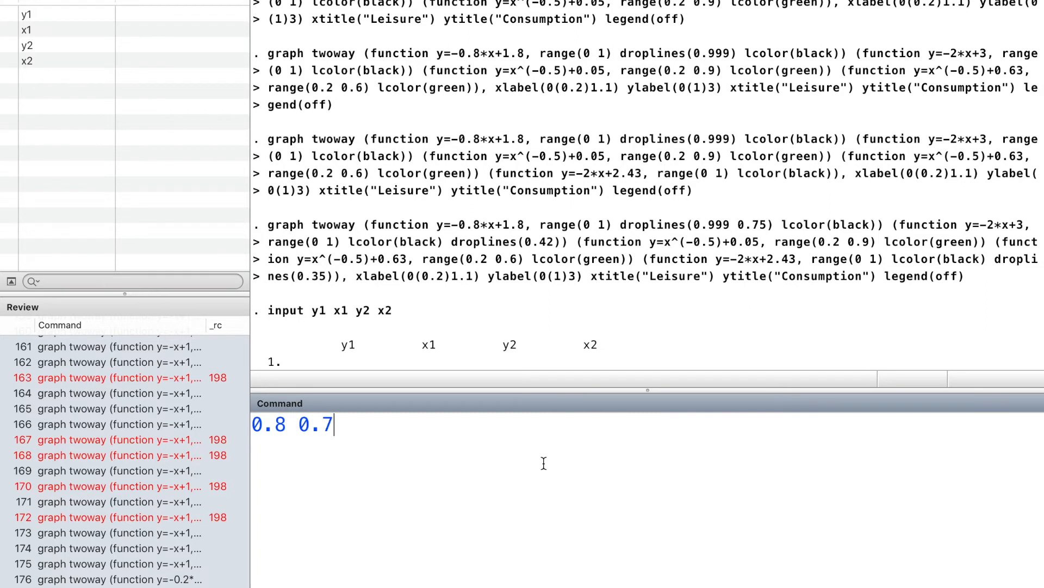
pyautogui.write('5 0')
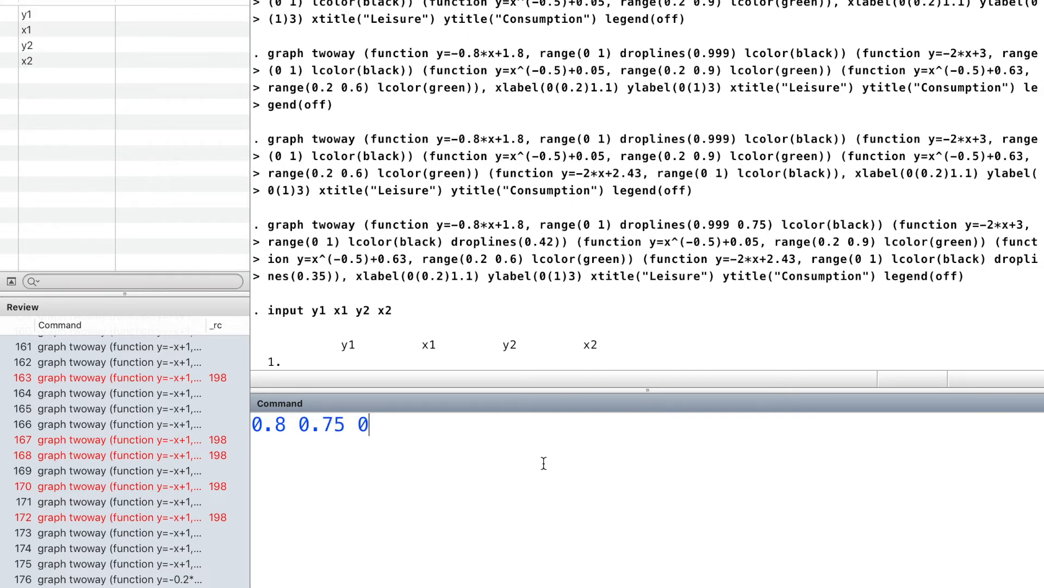
pyautogui.write('.8')
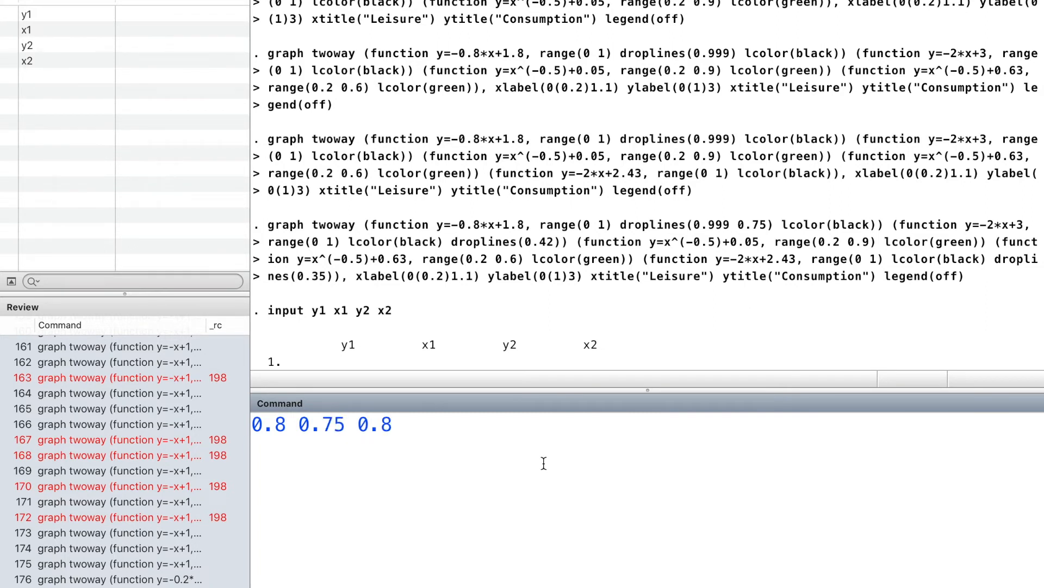
pyautogui.write('0.35')
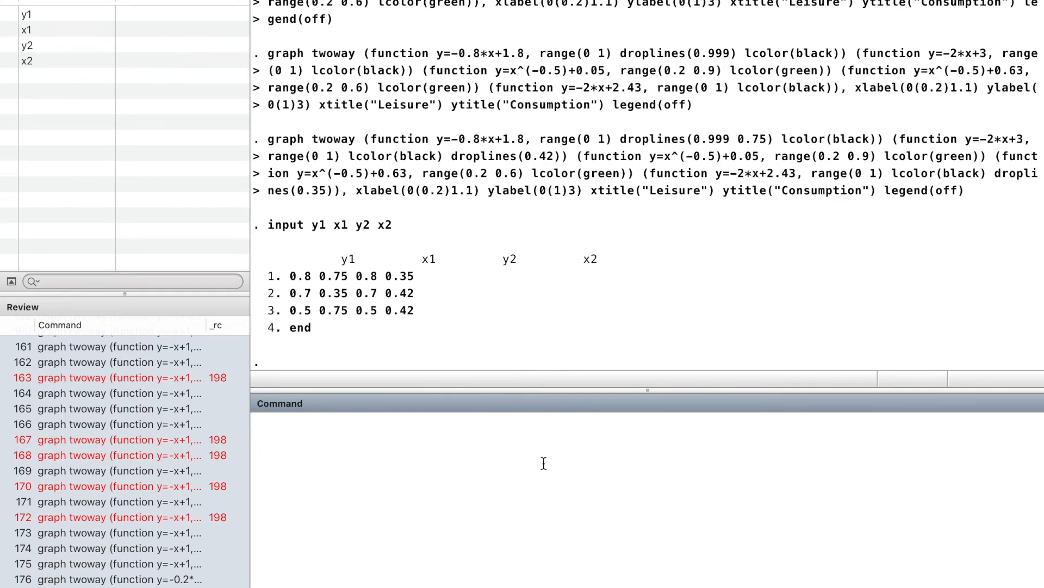
pyautogui.write('end')
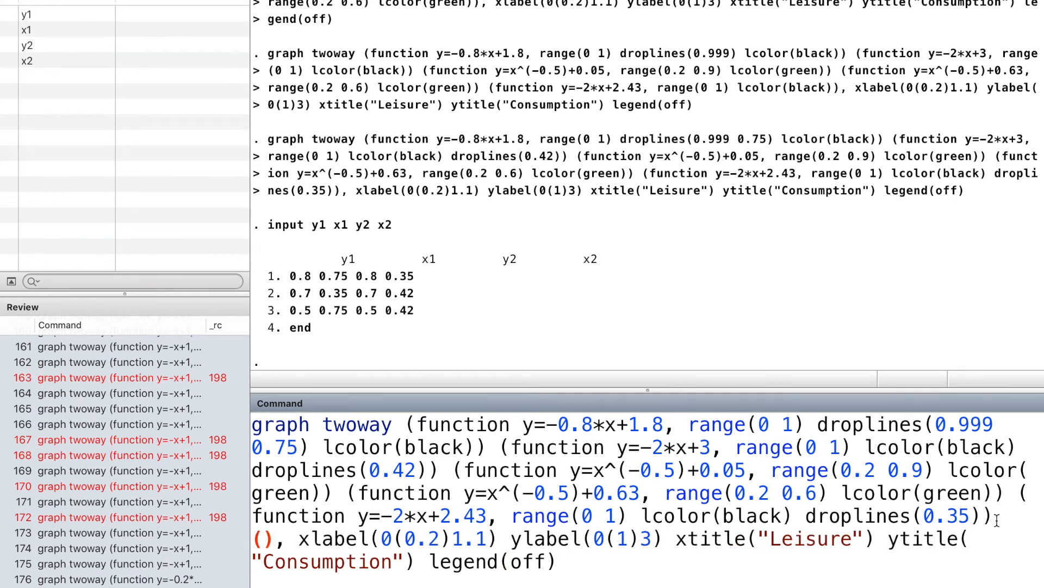
# Add (pcarrow y1 x1 y2 x2, lpattern(dash) lcolor(red)) to the graph command and run it
pyautogui.write('pcarrow')
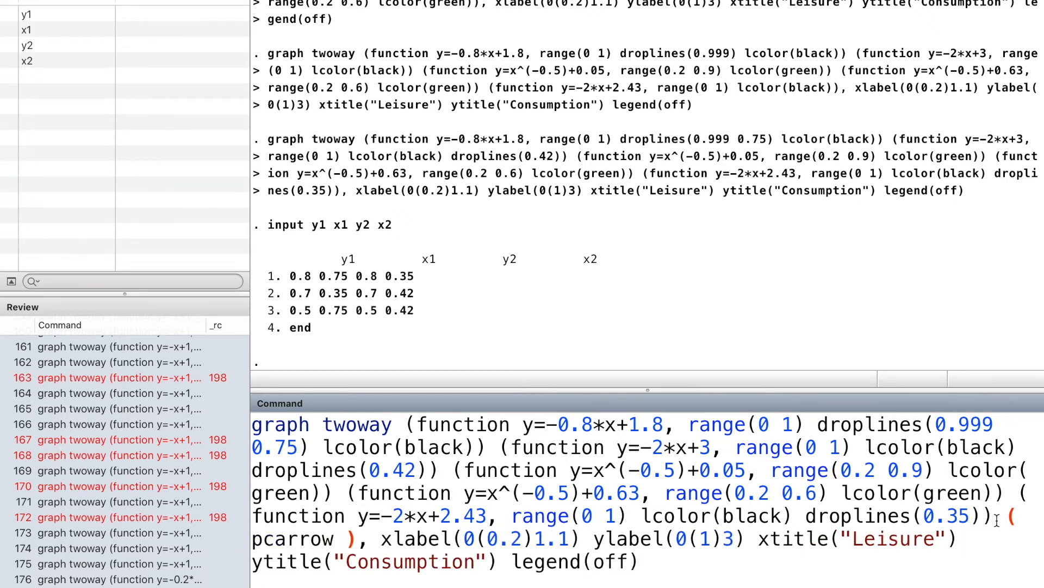
pyautogui.write('y1 x1 y2')
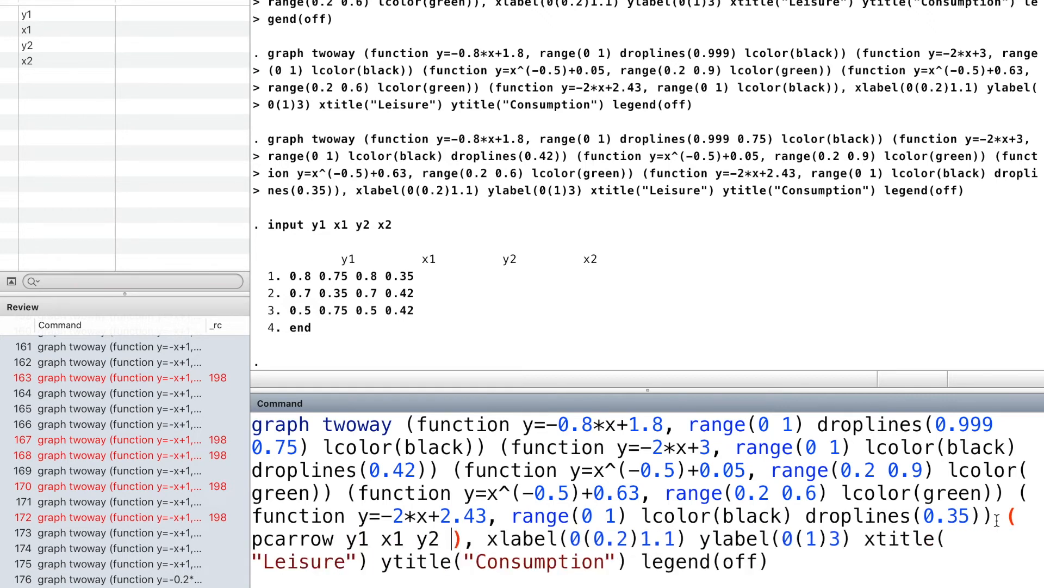
pyautogui.write('x2')
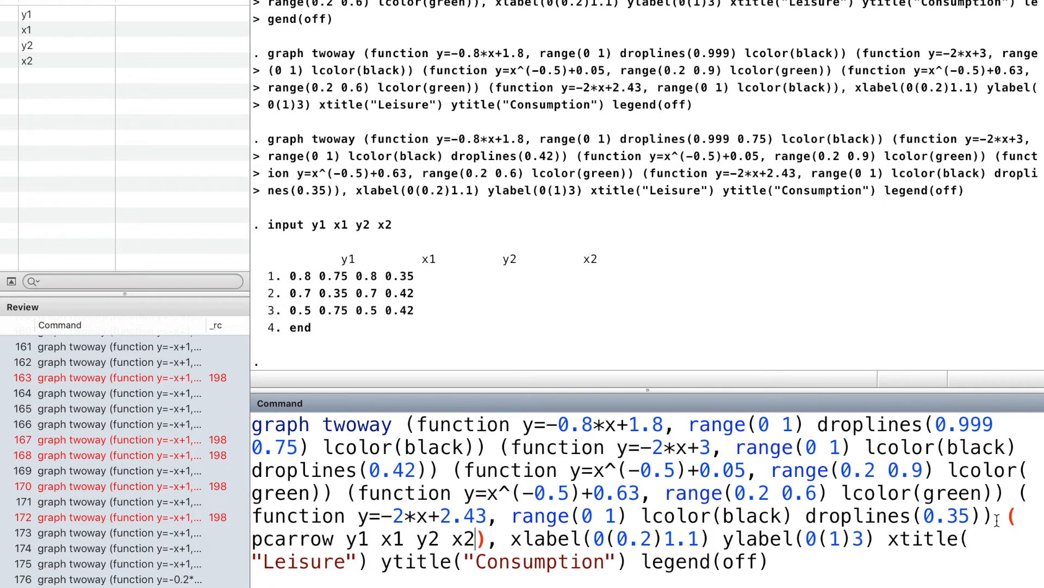
pyautogui.write(',')
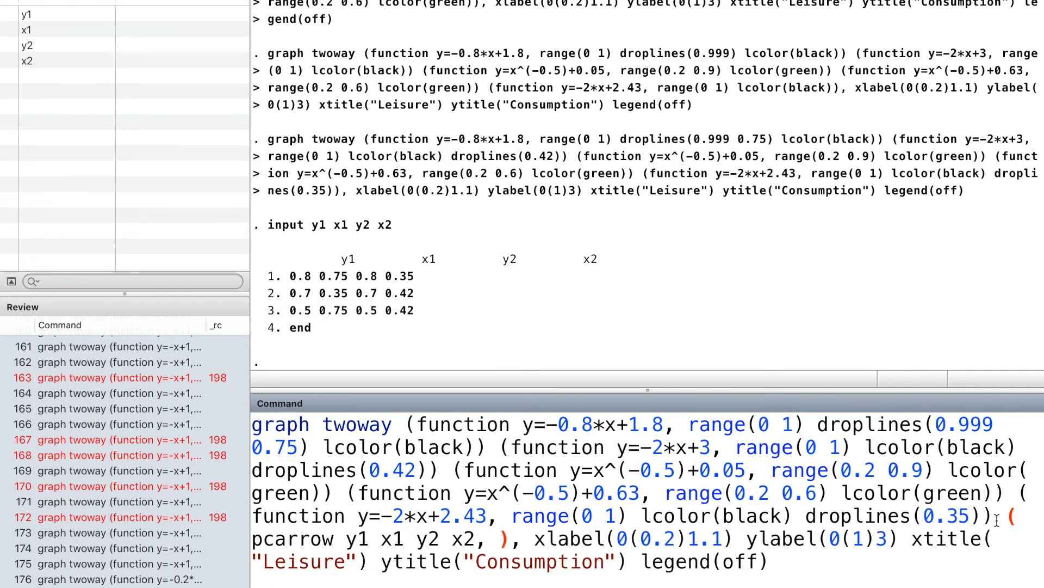
pyautogui.write('lpattern')
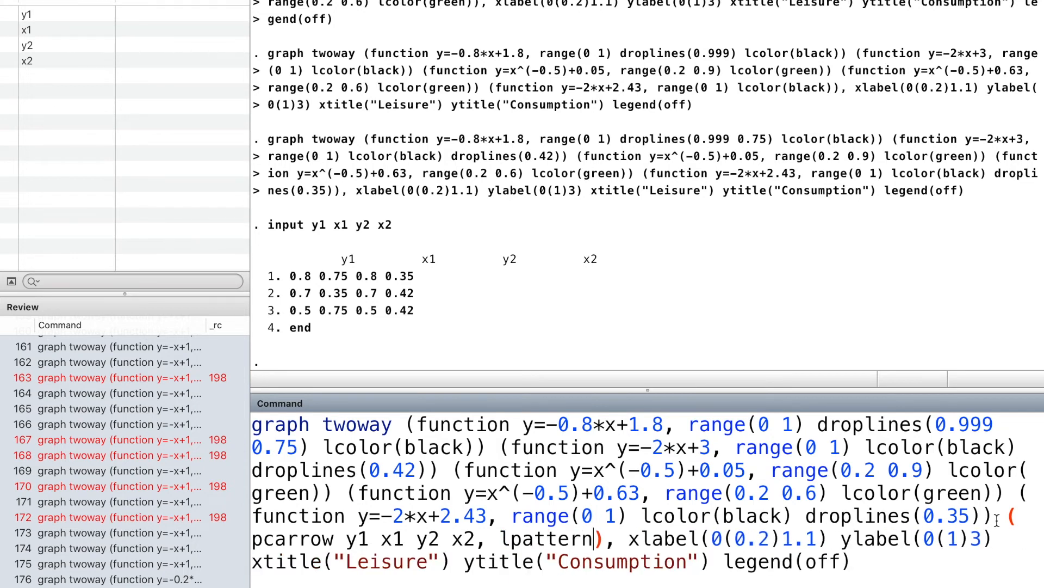
pyautogui.write('(')
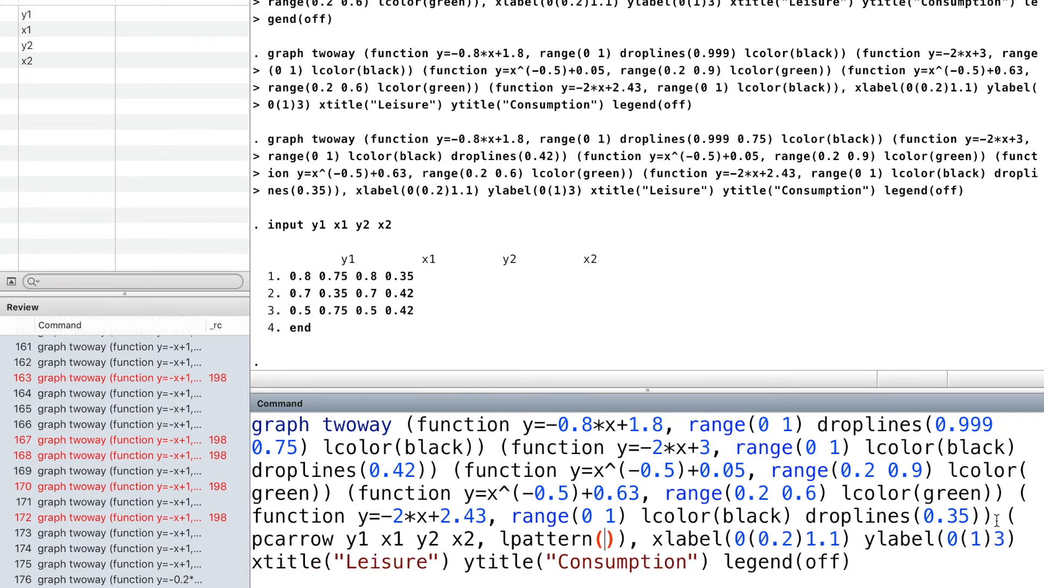
pyautogui.write('dash')
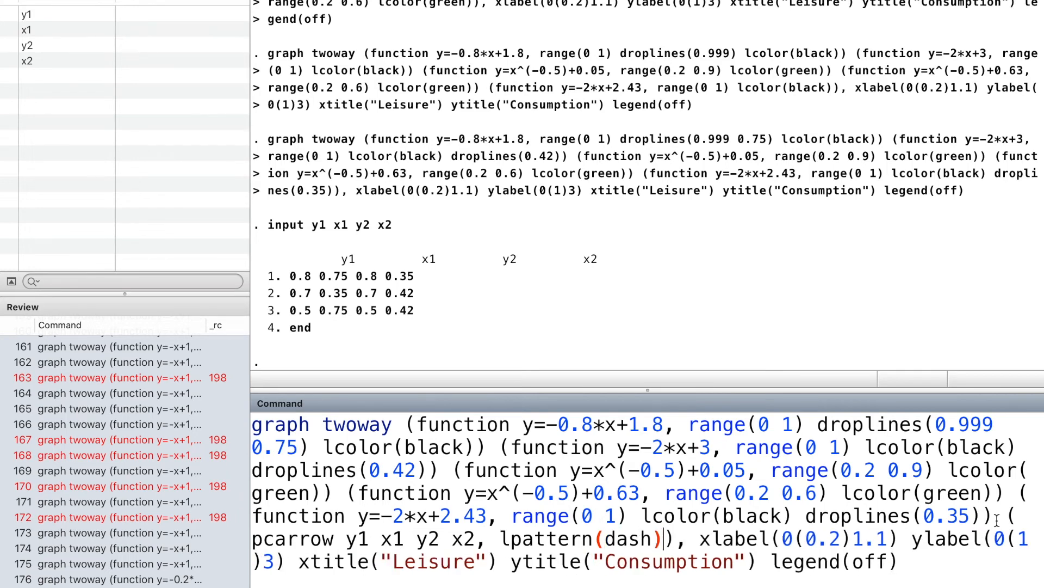
pyautogui.write('lcolor(')
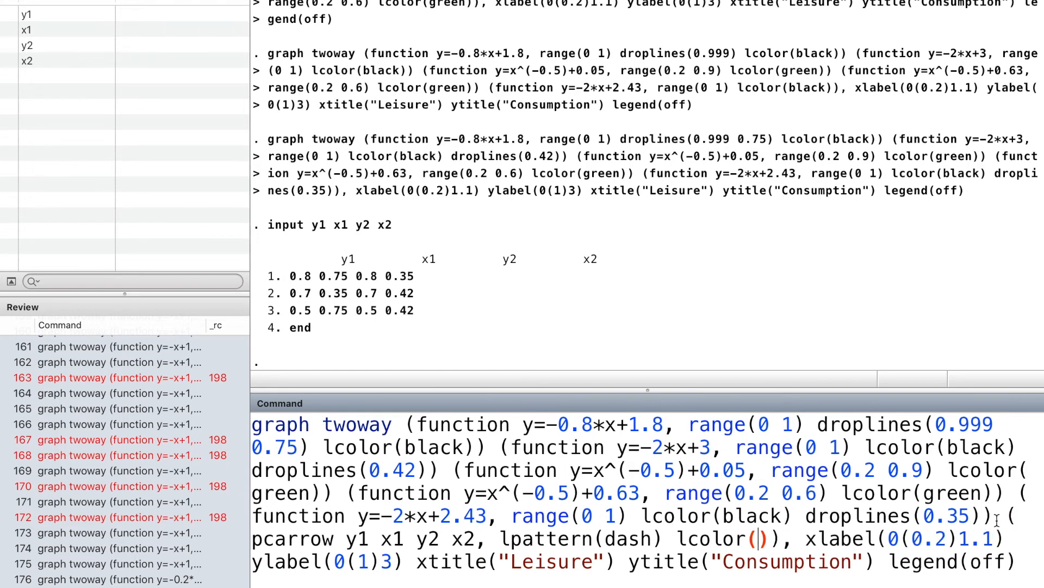
pyautogui.write('red')
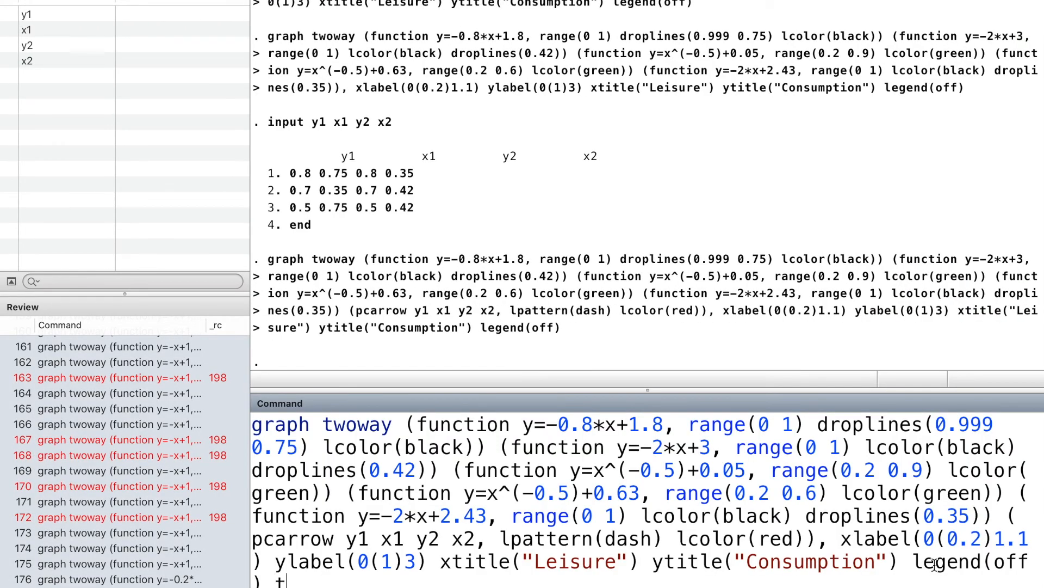
# Add text labels A, B, C, SE, IE, TE at their coordinates with placement(c) and run
pyautogui.write('text')
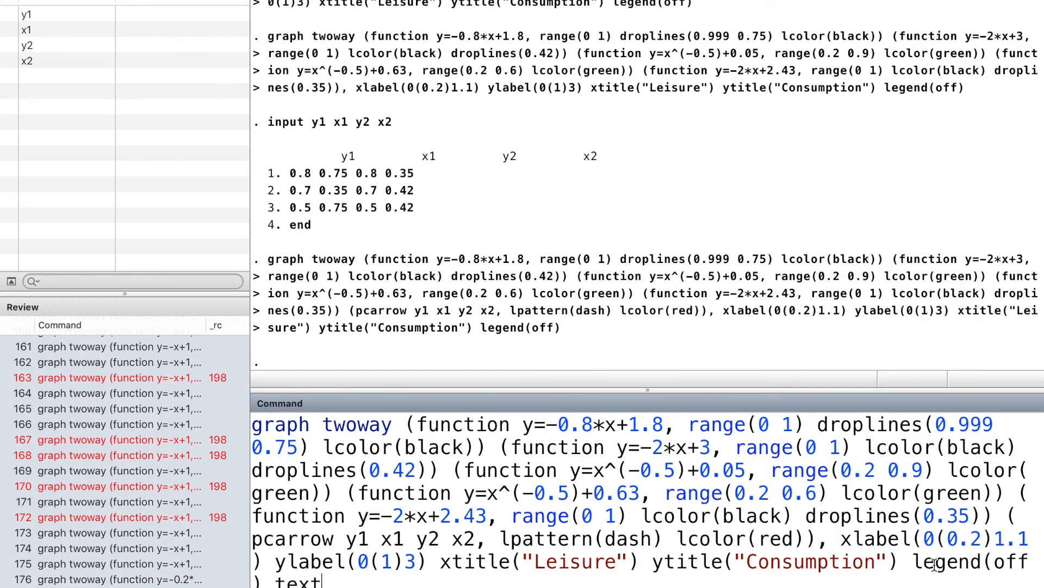
pyautogui.write('()')
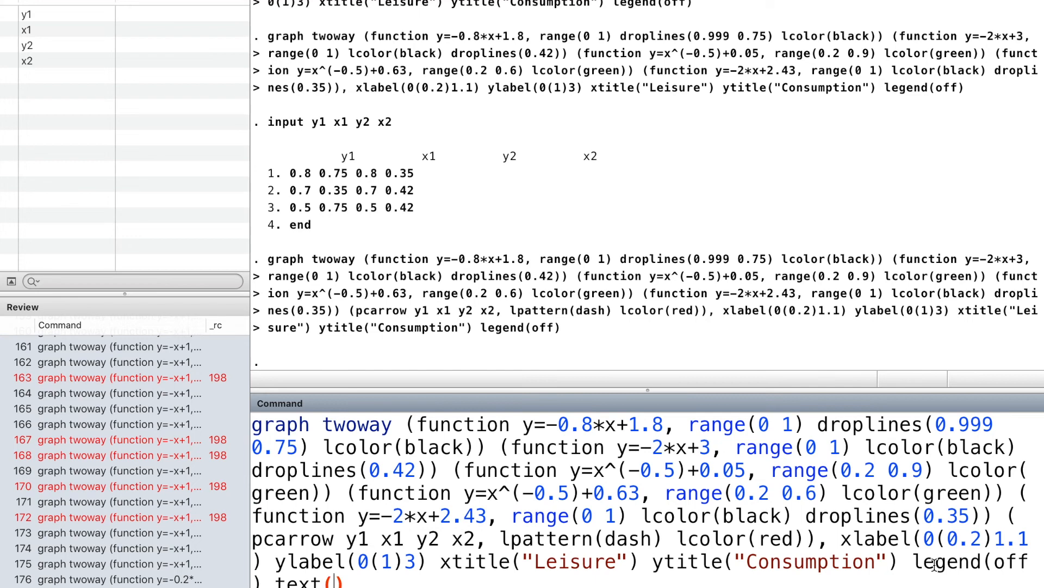
pyautogui.write('1,')
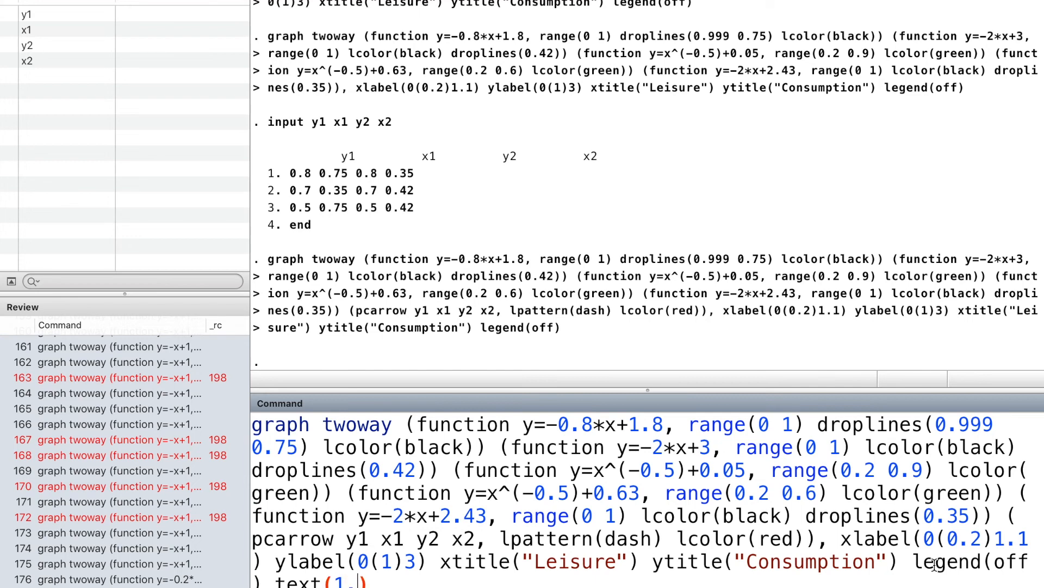
pyautogui.write('3 0)')
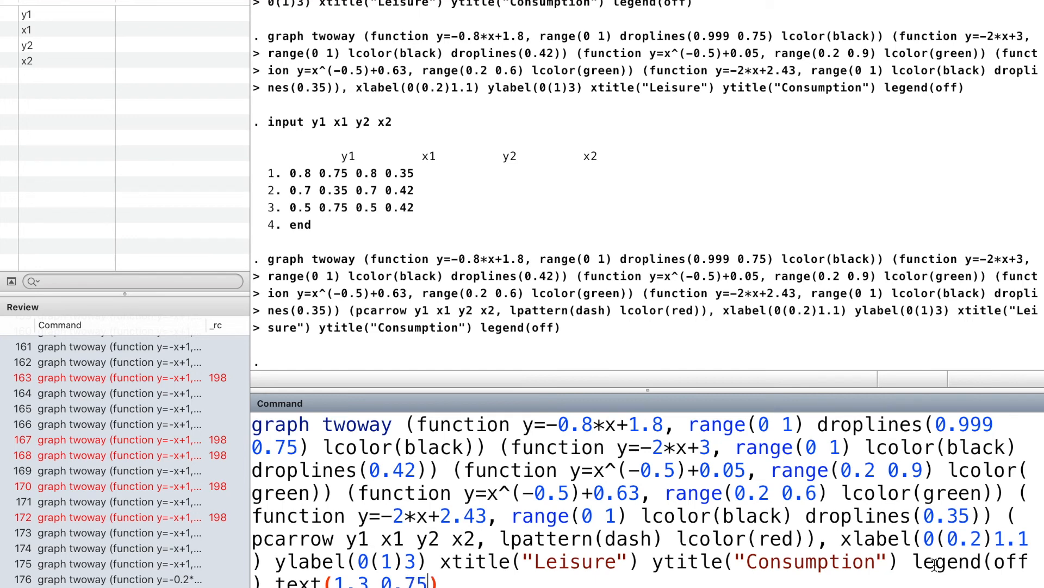
pyautogui.write('"')
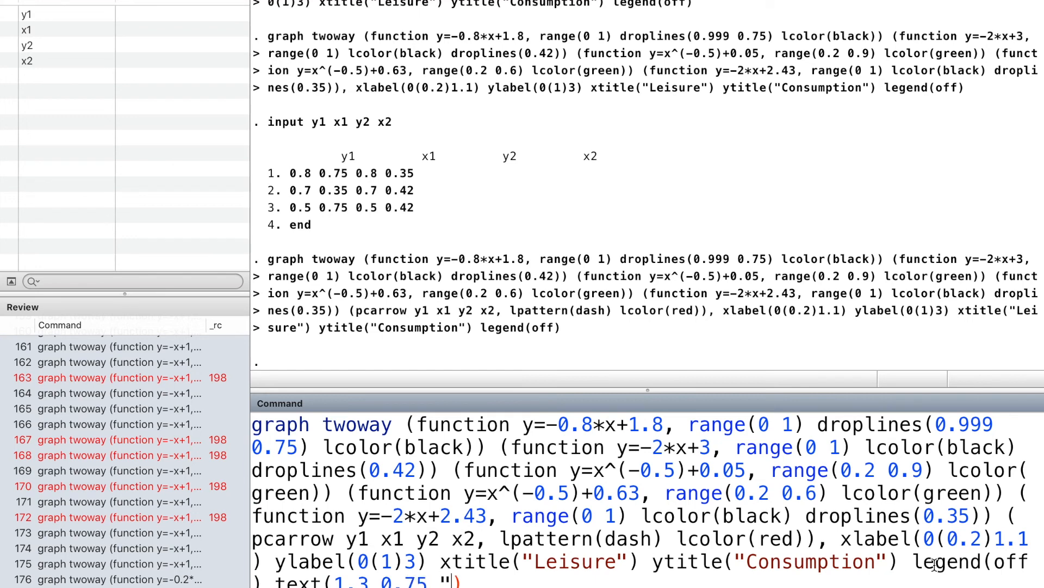
pyautogui.write('A')
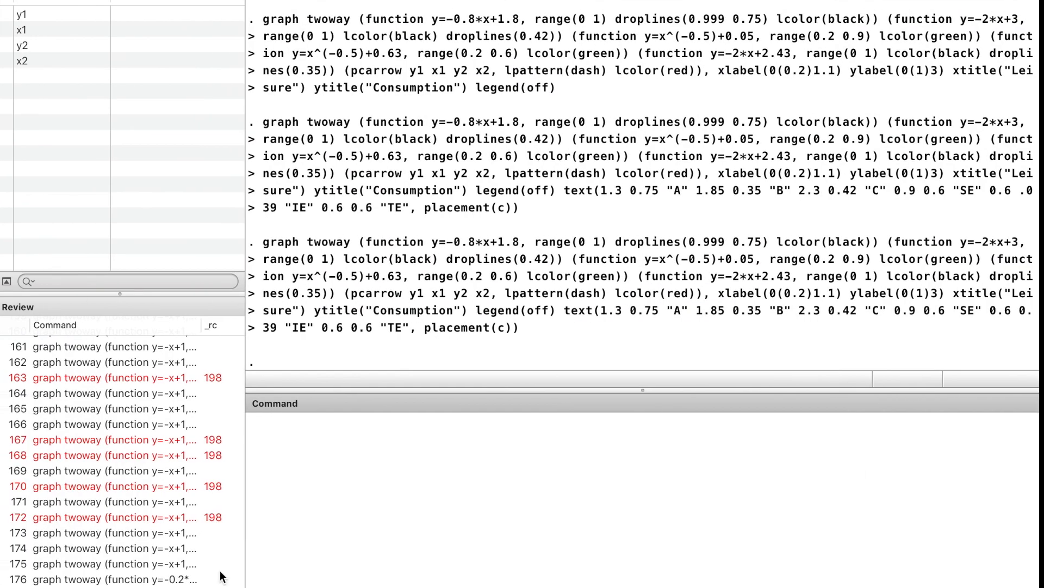
pyautogui.click(379, 442)
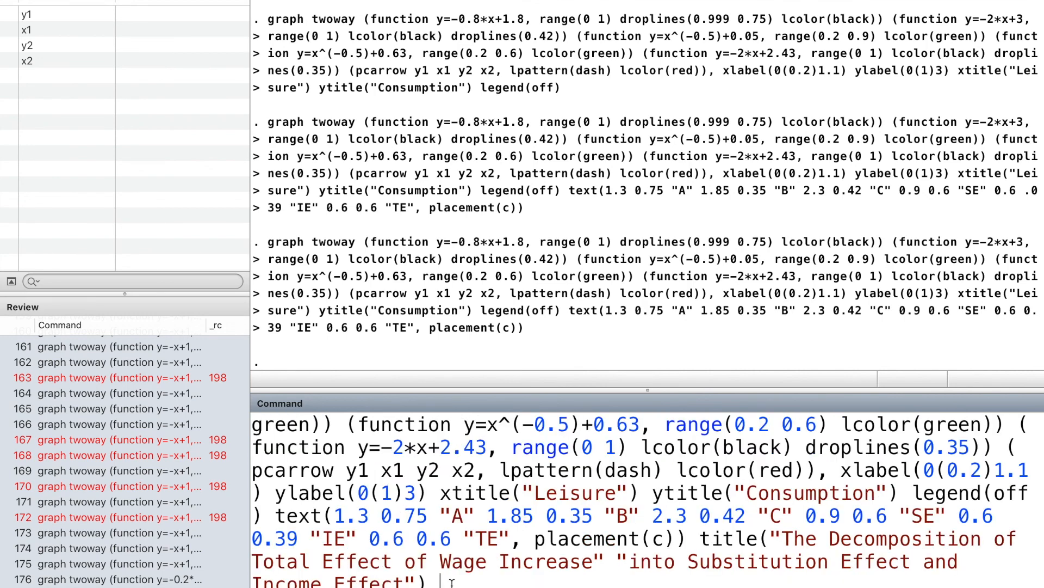
# Start note("The total effect ...") describing the substitution and income effects
pyautogui.write('note')
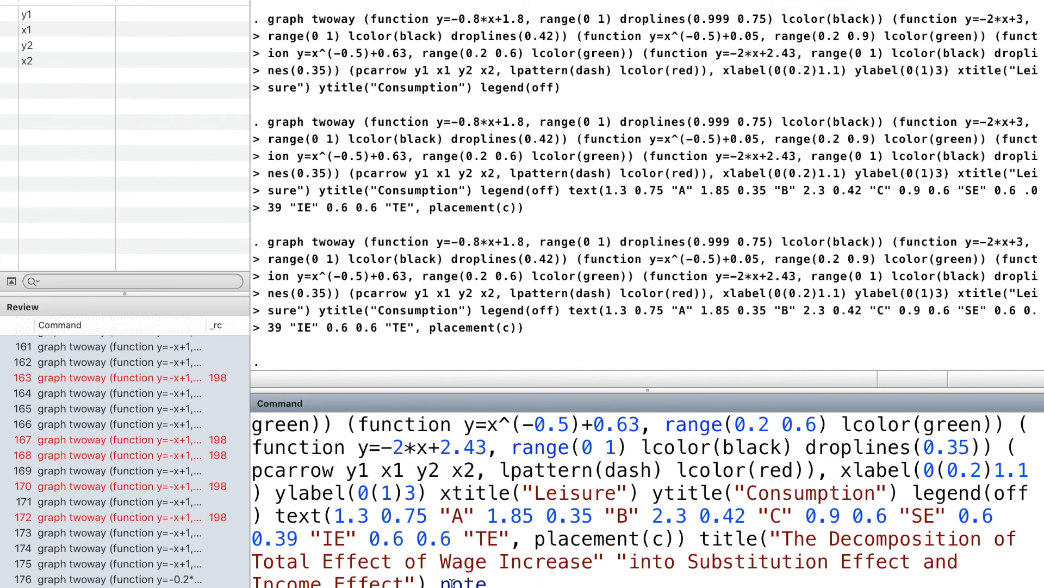
pyautogui.write('("")')
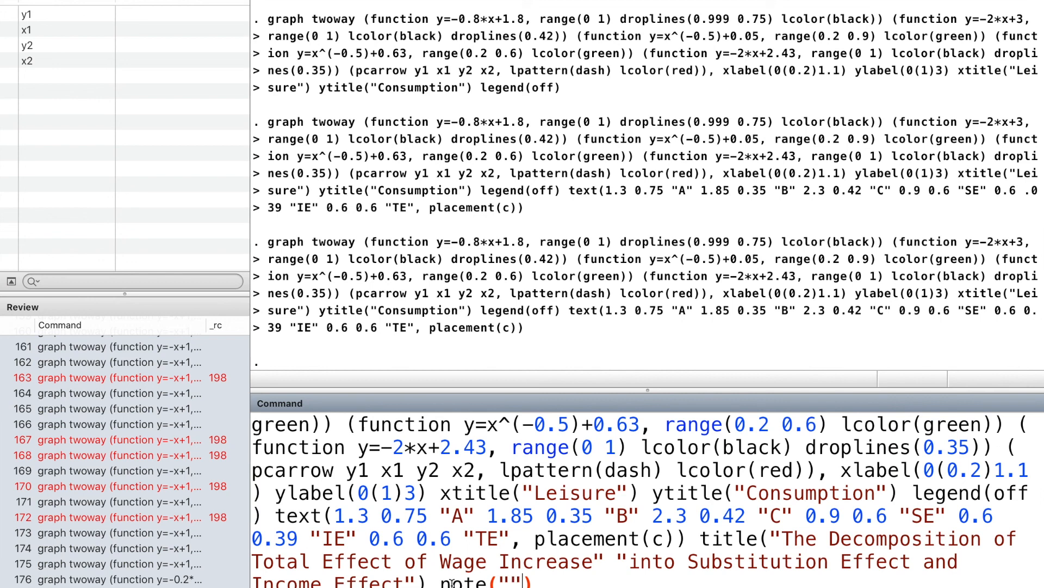
pyautogui.write('The')
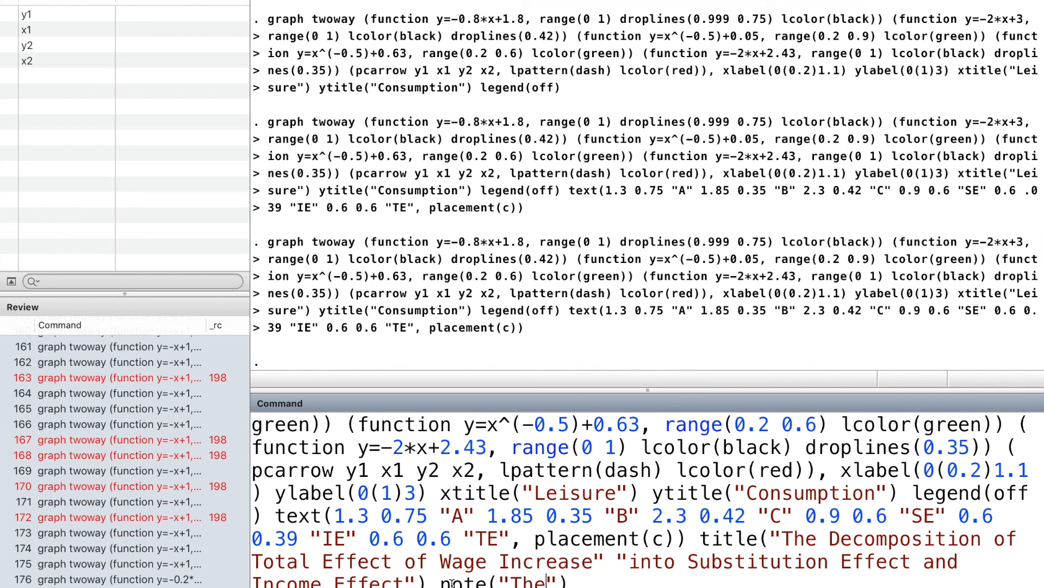
pyautogui.write('totl')
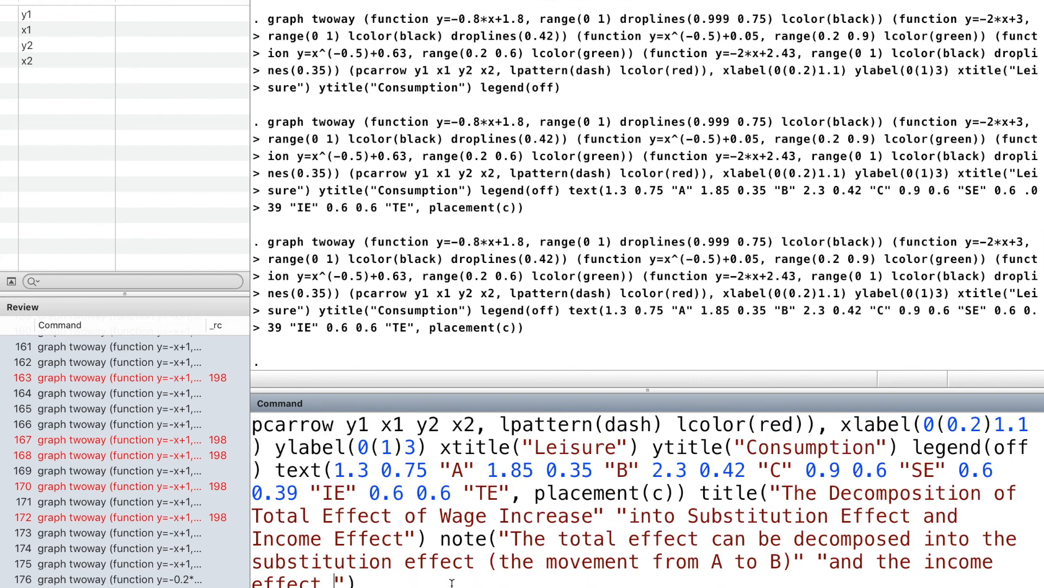
pyautogui.write('(the')
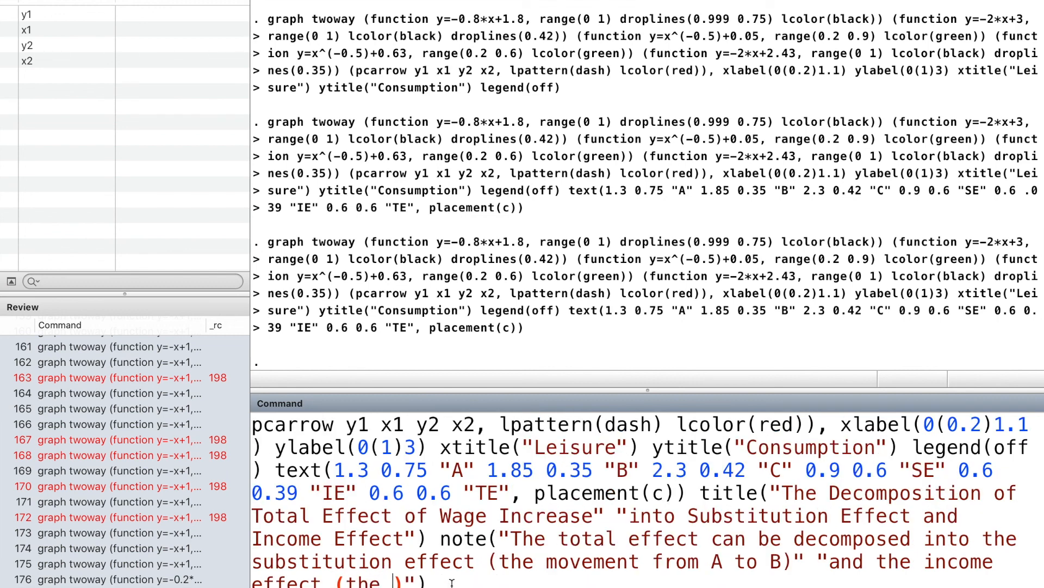